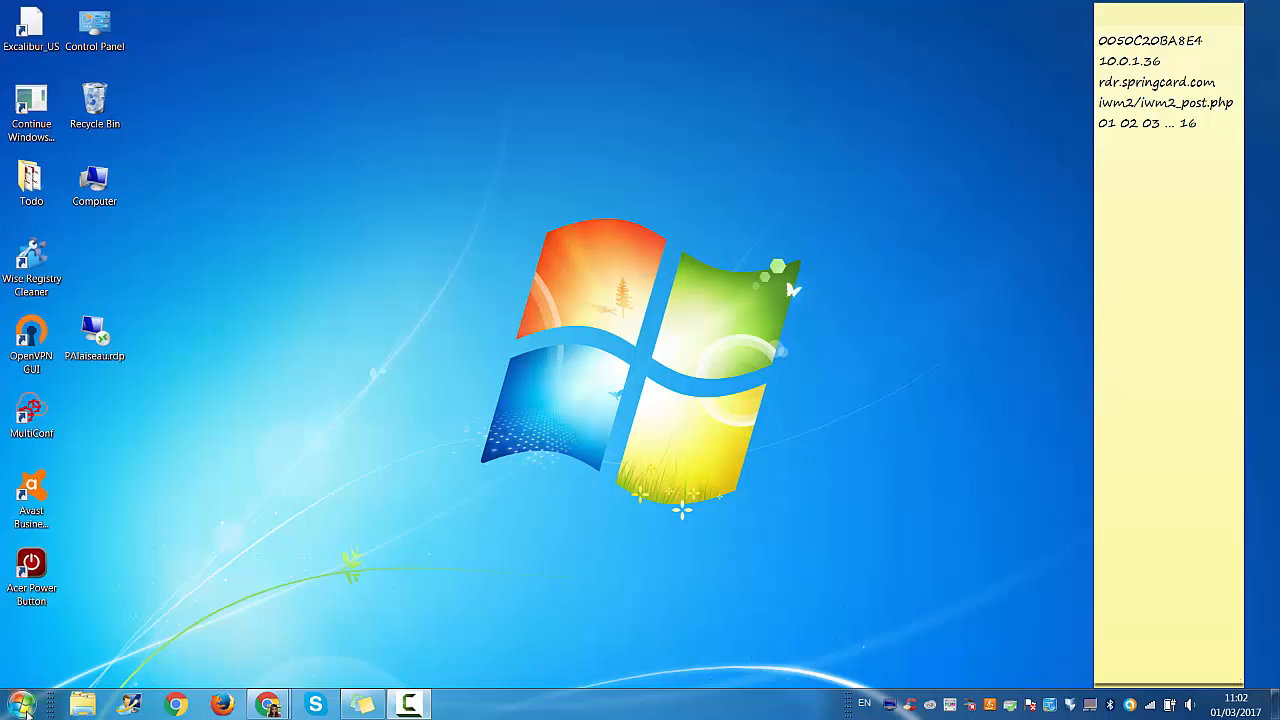
Launch the Network Devices Discovery Utility from the Start menu to find the reader
{"action": "left_click", "coordinate": [15, 703]}
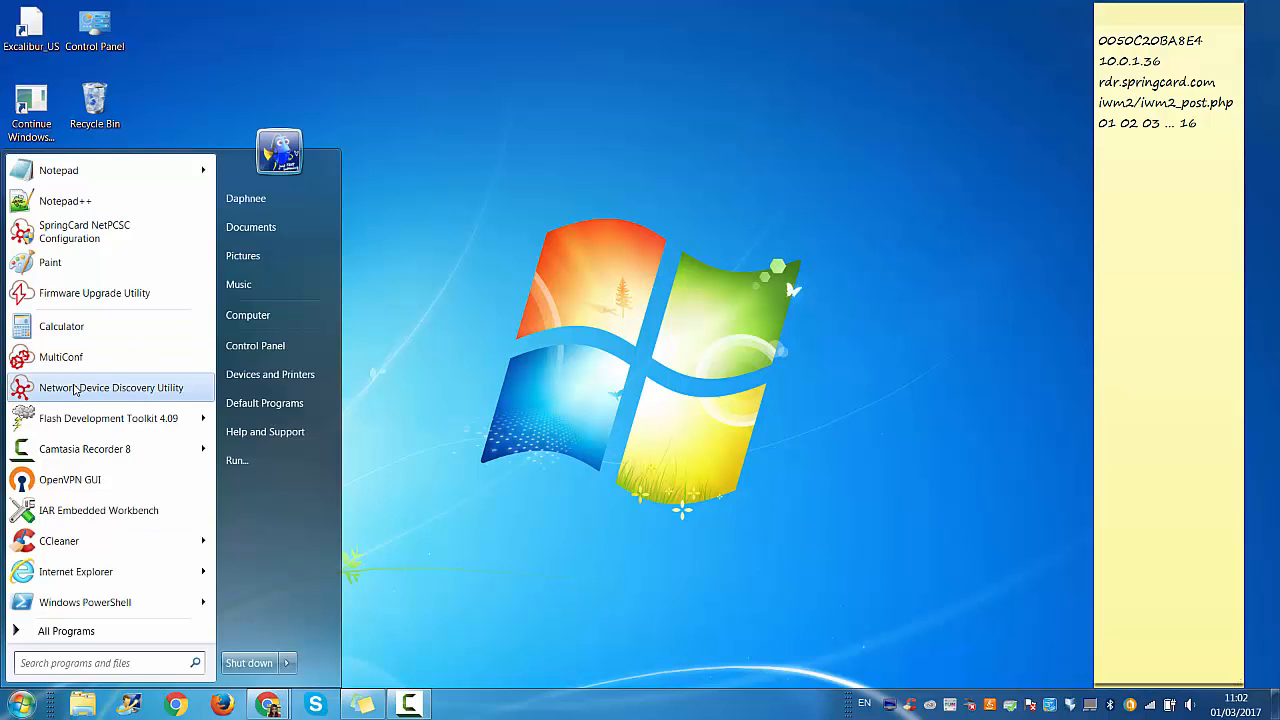
{"action": "left_click", "coordinate": [111, 387]}
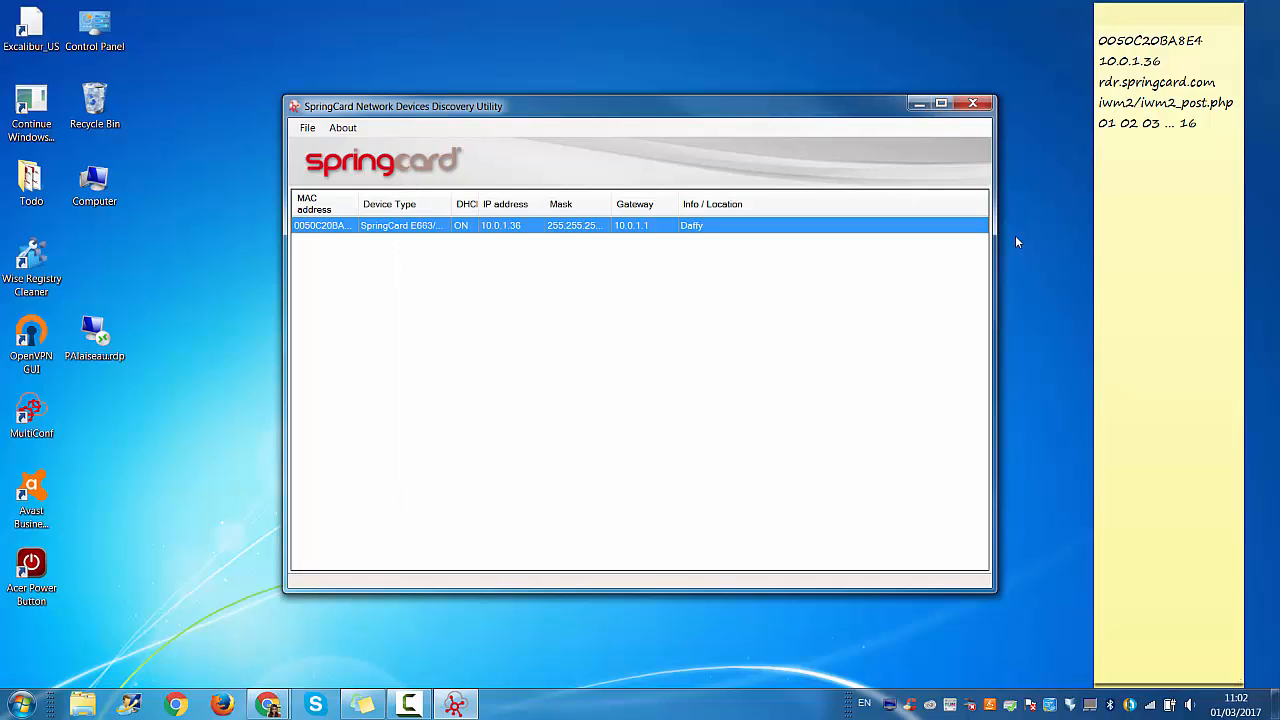
{"action": "mouse_move", "coordinate": [580, 115]}
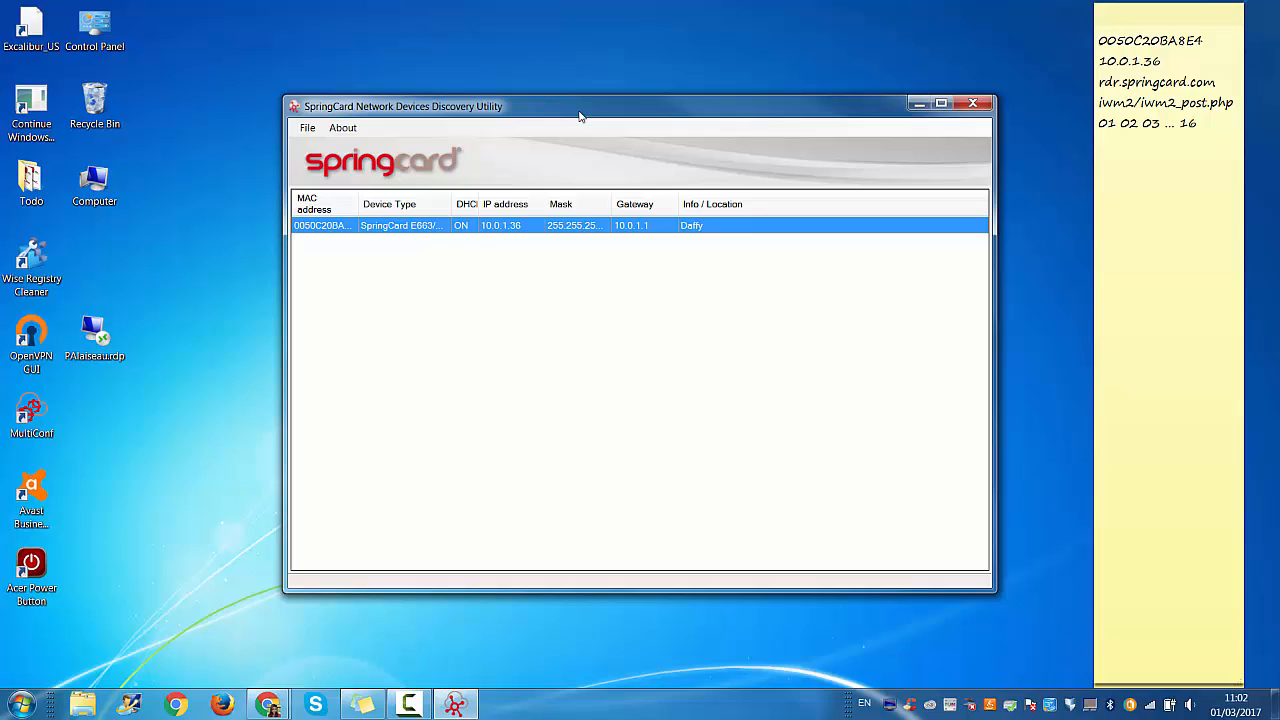
{"action": "mouse_move", "coordinate": [470, 185]}
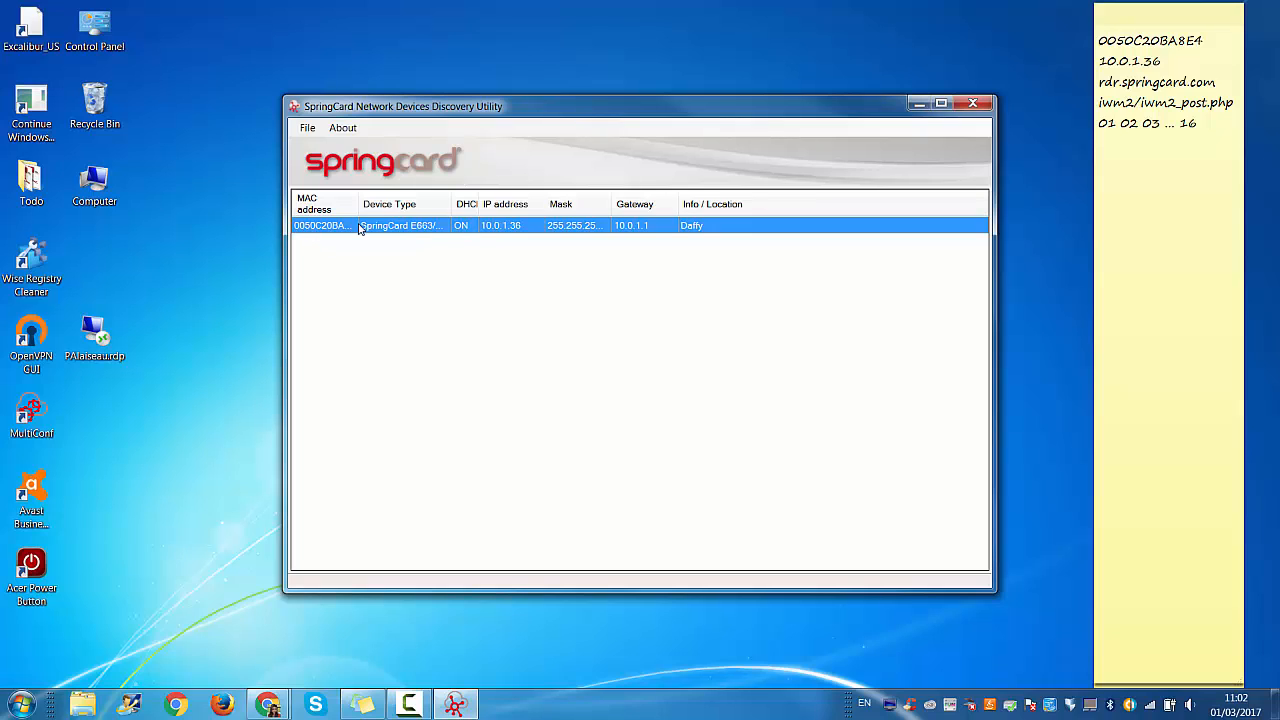
{"action": "mouse_move", "coordinate": [380, 230]}
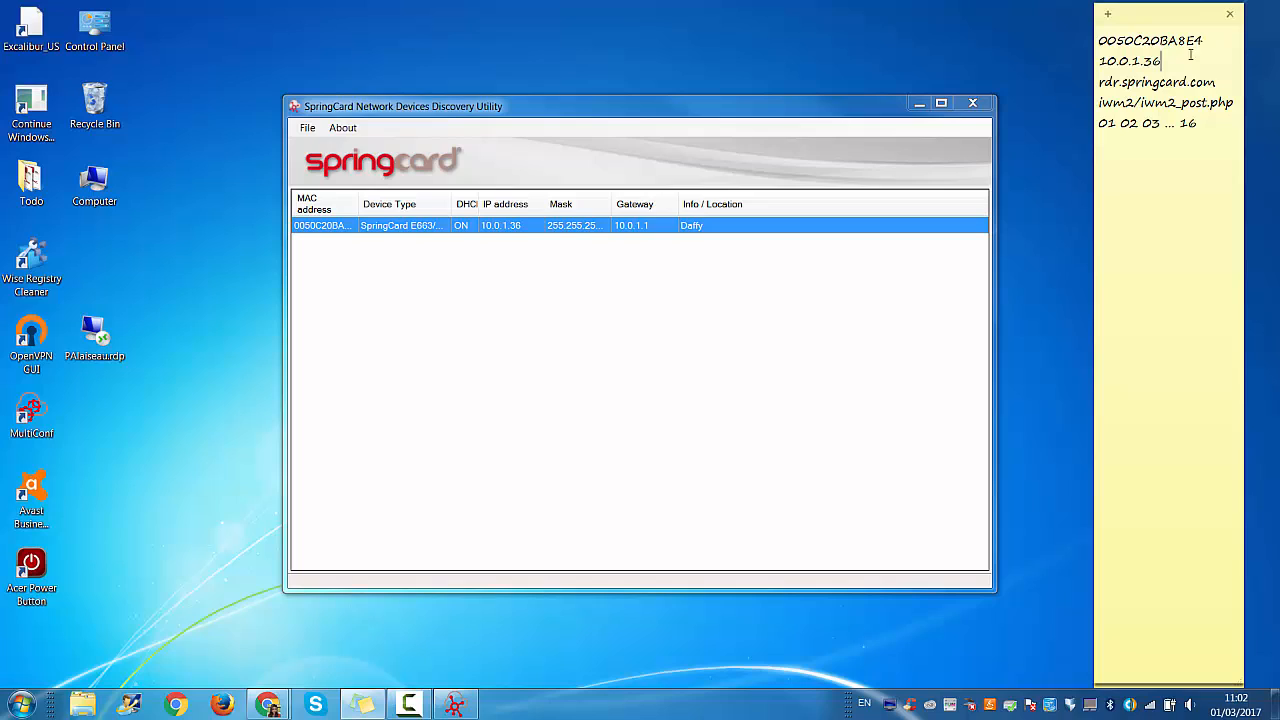
{"action": "mouse_move", "coordinate": [576, 460]}
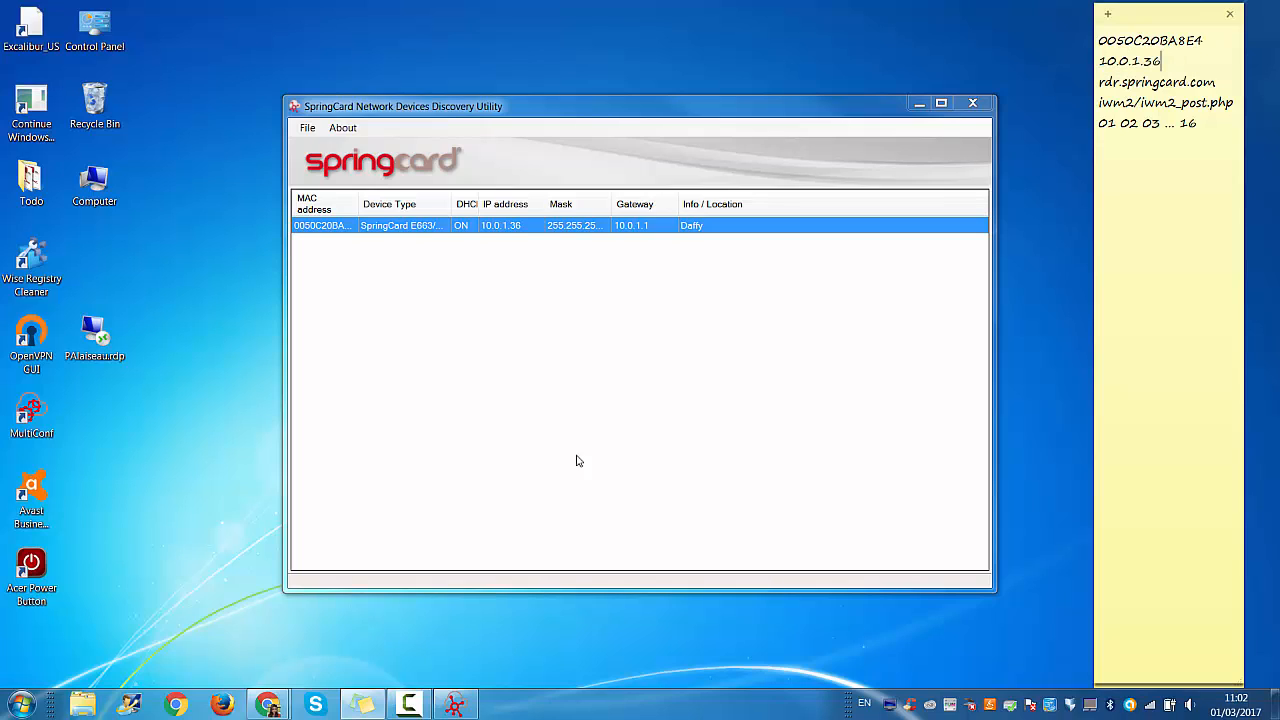
{"action": "mouse_move", "coordinate": [460, 231]}
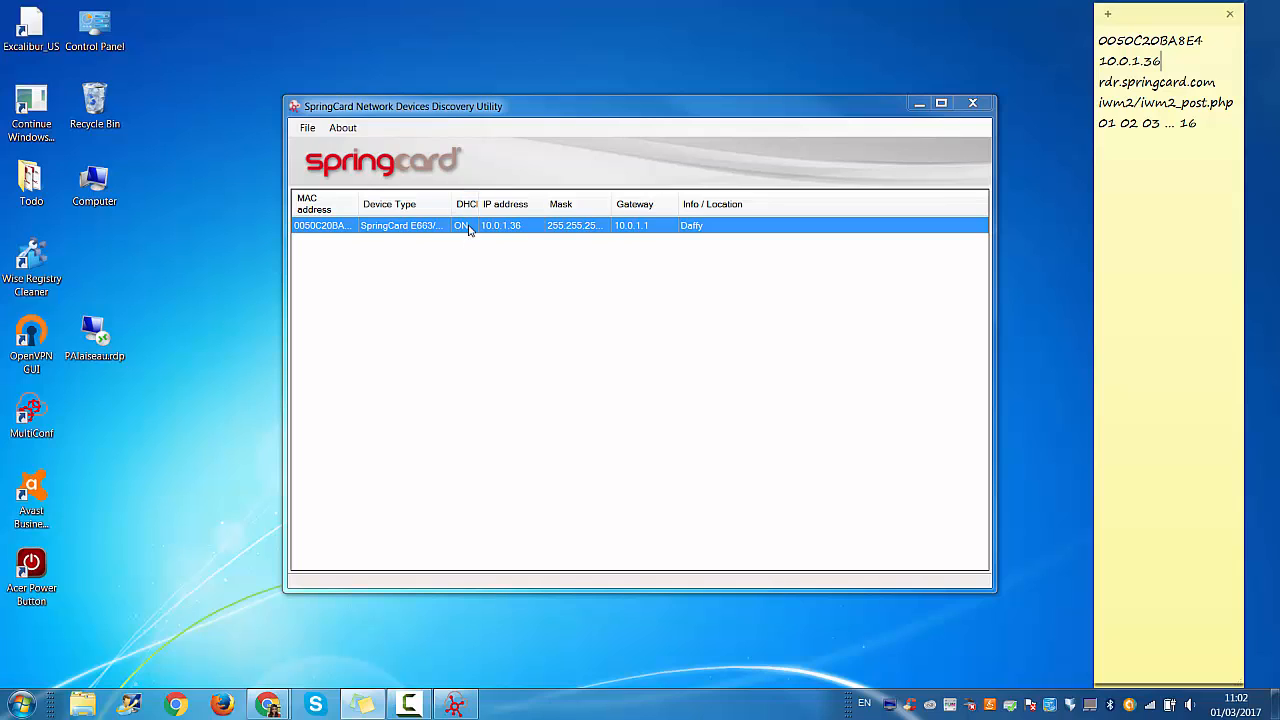
{"action": "mouse_move", "coordinate": [562, 230]}
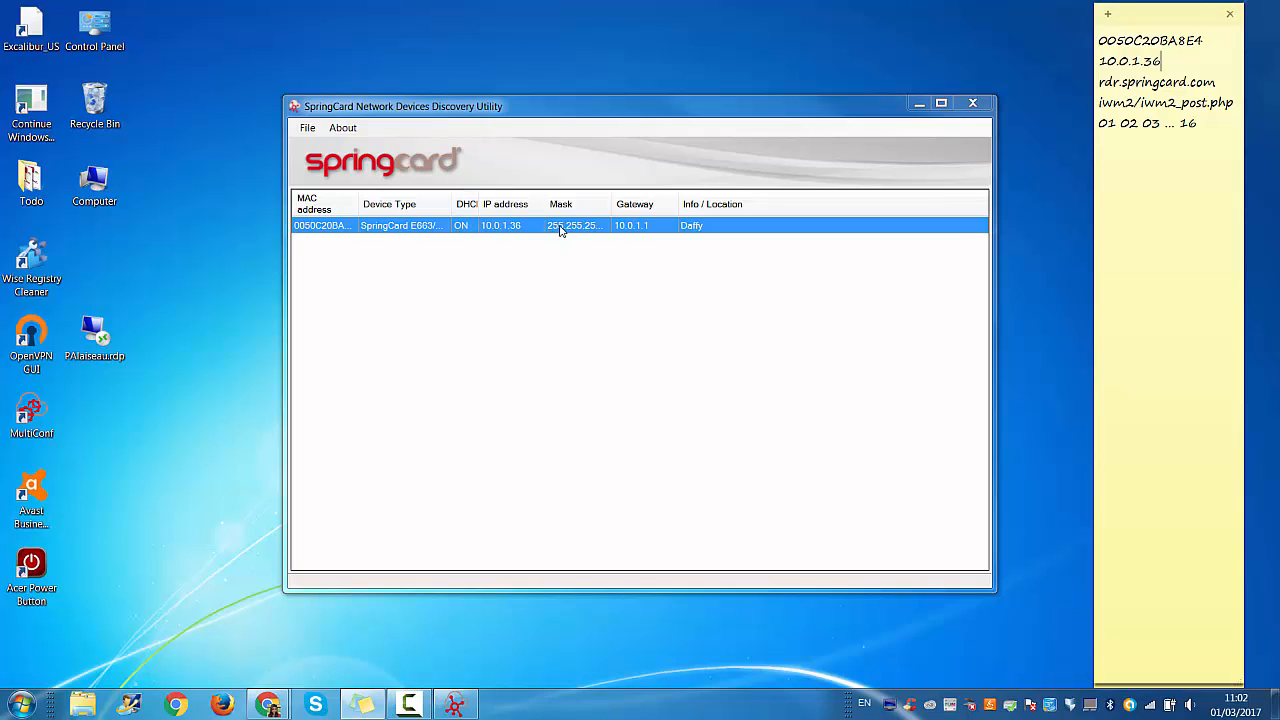
Submit the reader's DHCP configuration with its password and acknowledge the reboot notice
{"action": "double_click", "coordinate": [575, 225]}
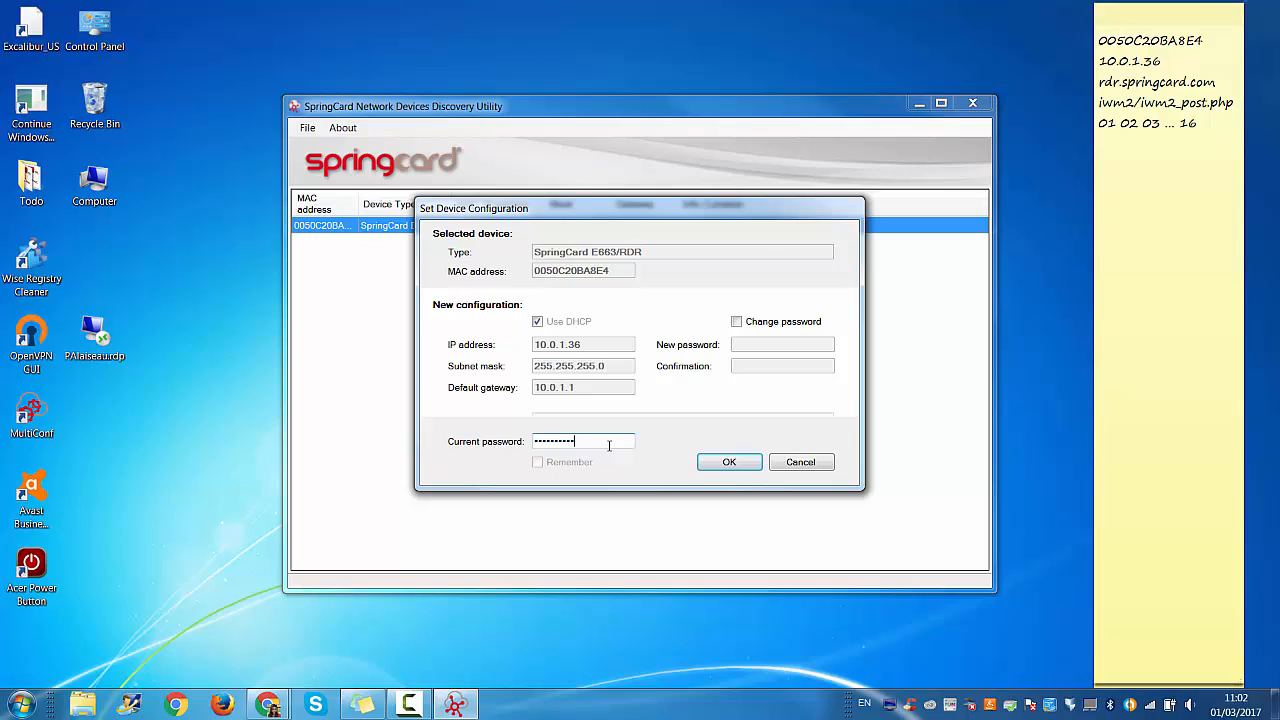
{"action": "mouse_move", "coordinate": [433, 506]}
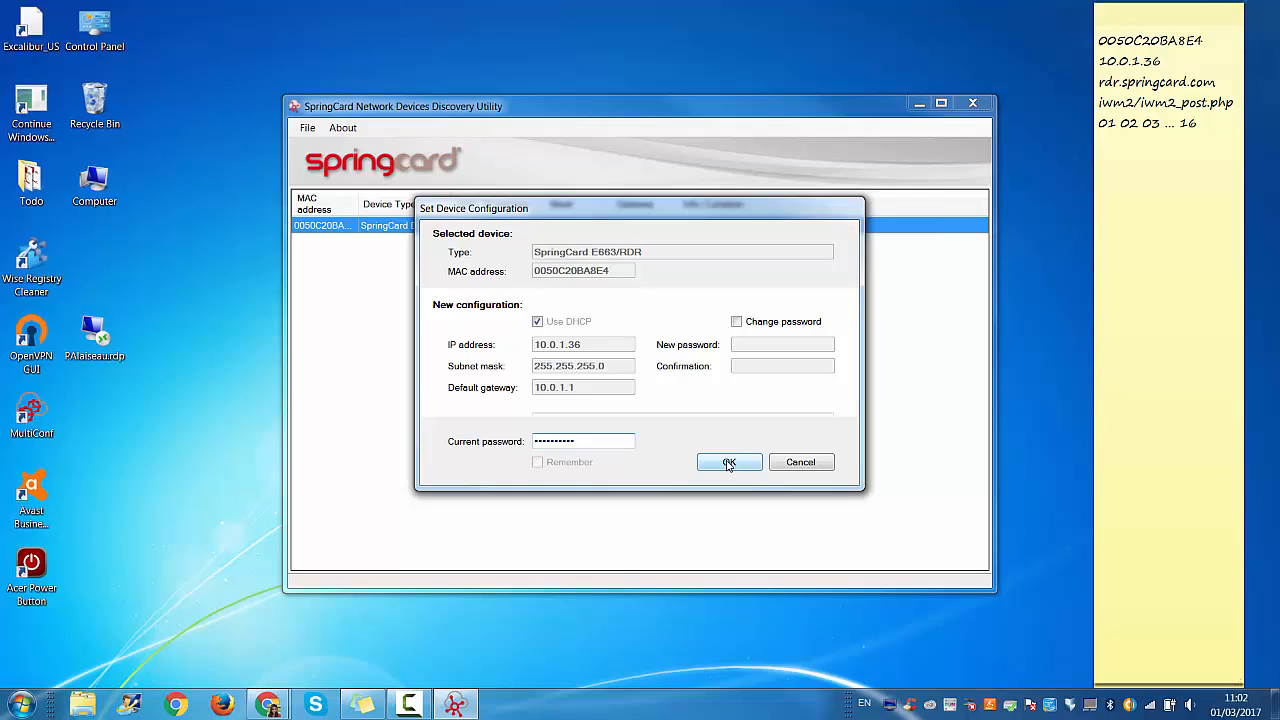
{"action": "left_click", "coordinate": [729, 462]}
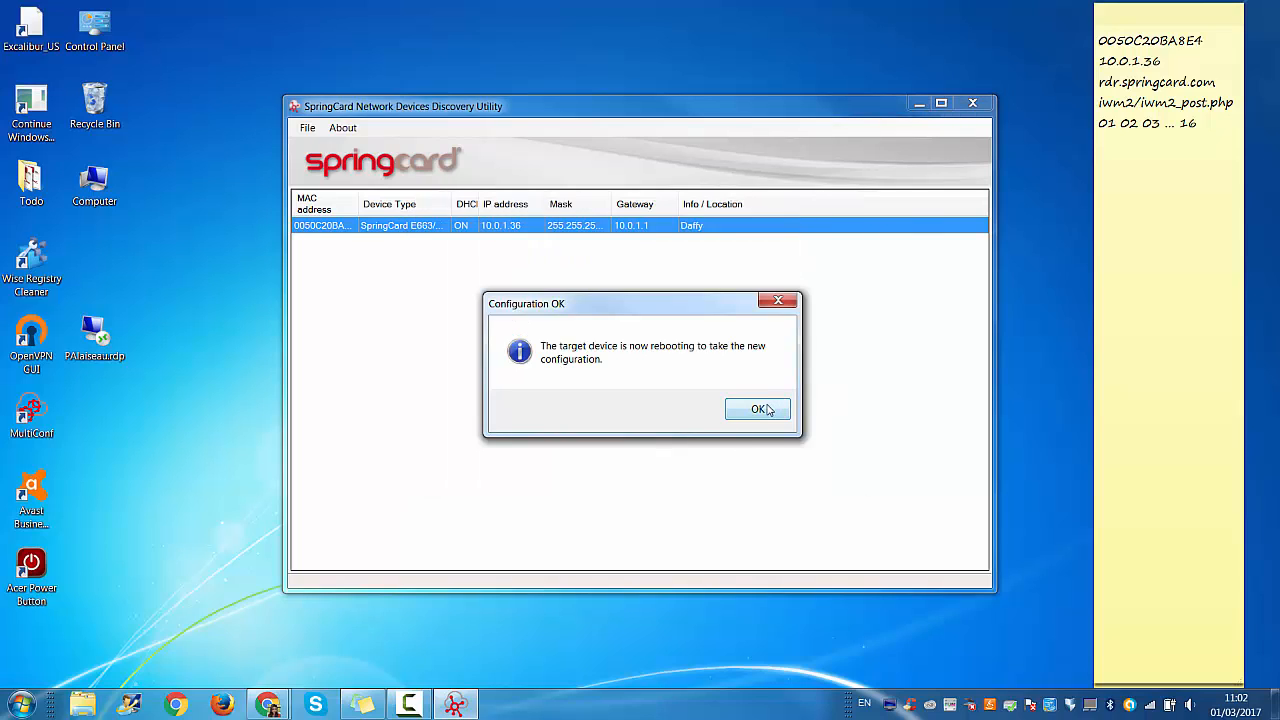
{"action": "left_click", "coordinate": [758, 409]}
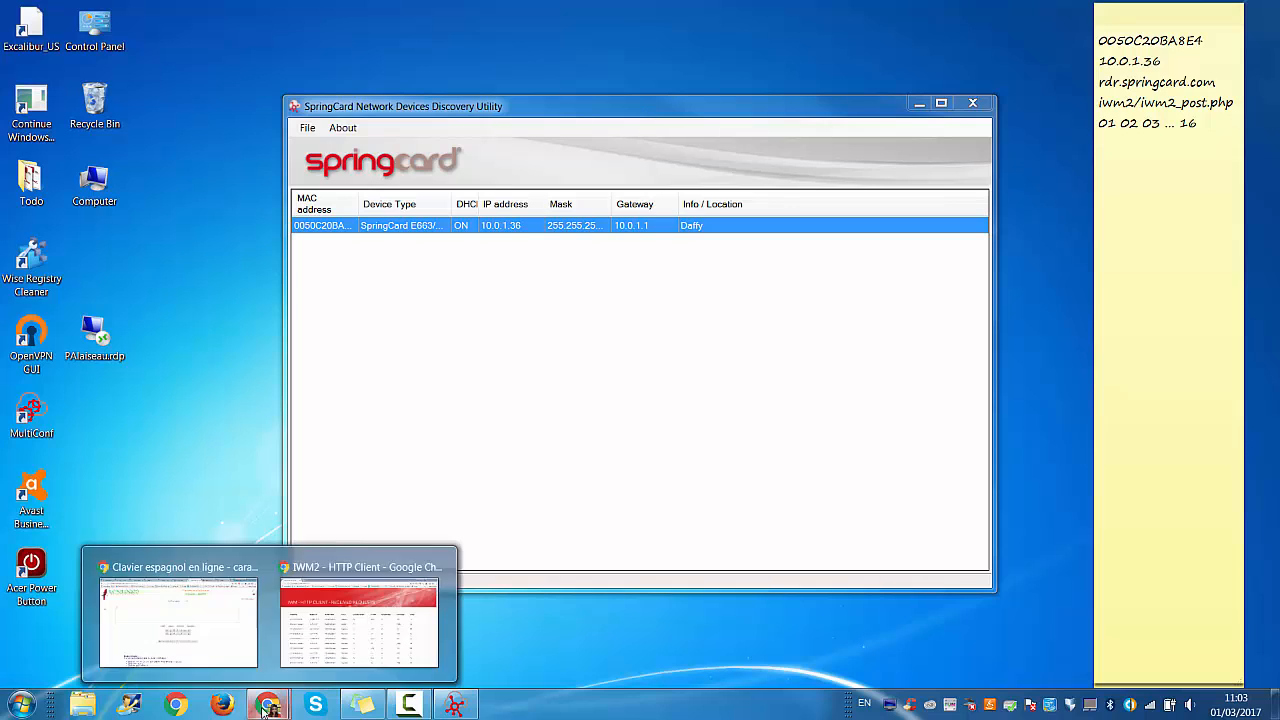
Search for telnet in the Start menu and launch the Telnet client
{"action": "left_click", "coordinate": [17, 704]}
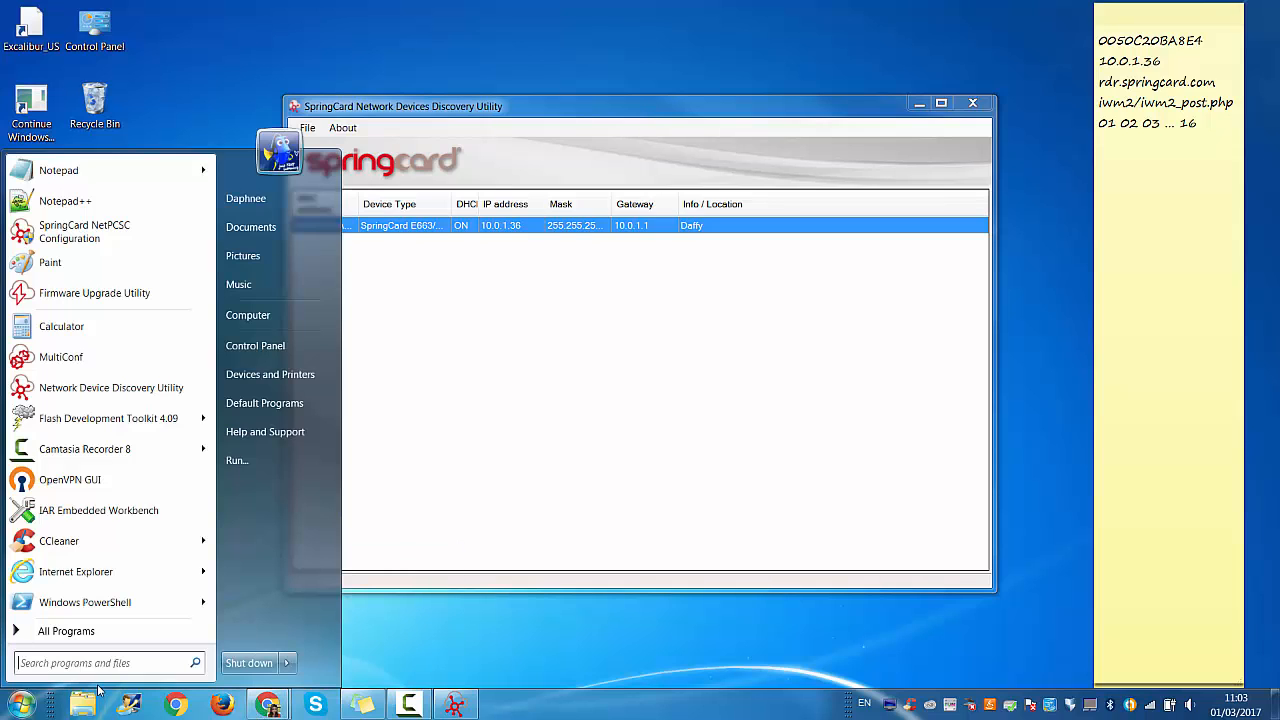
{"action": "type", "text": "telnet"}
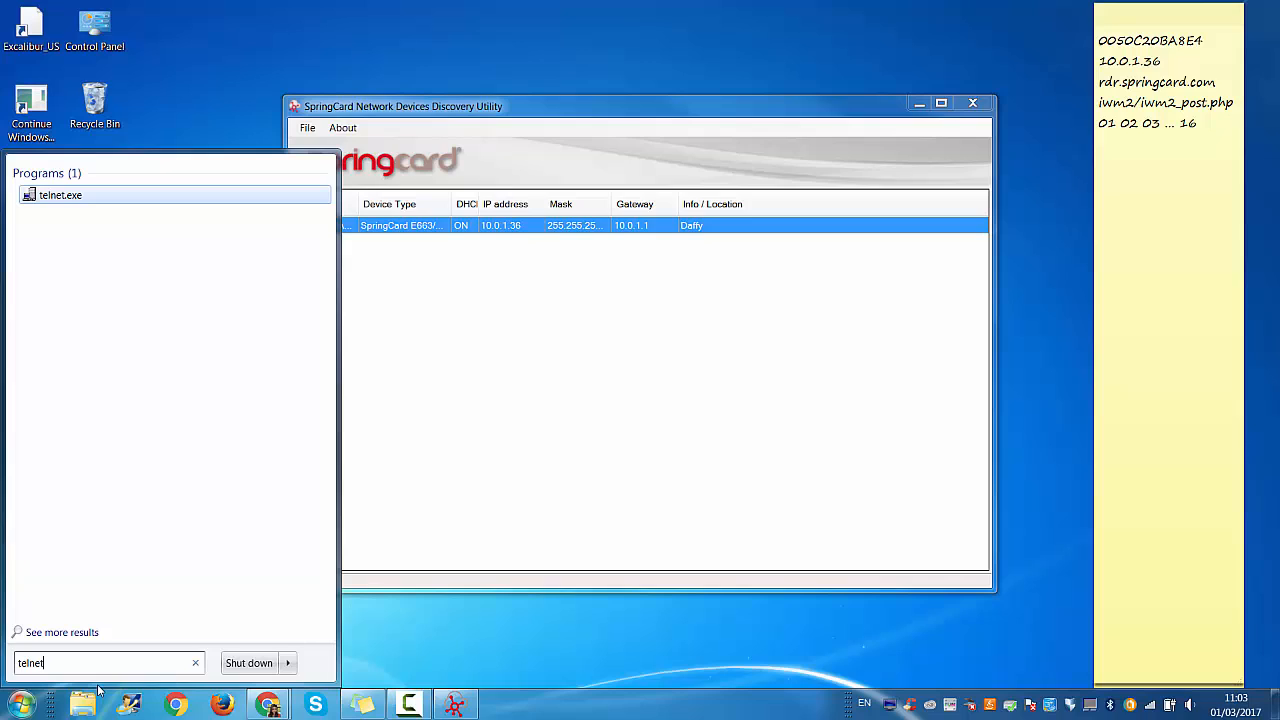
{"action": "left_click", "coordinate": [60, 194]}
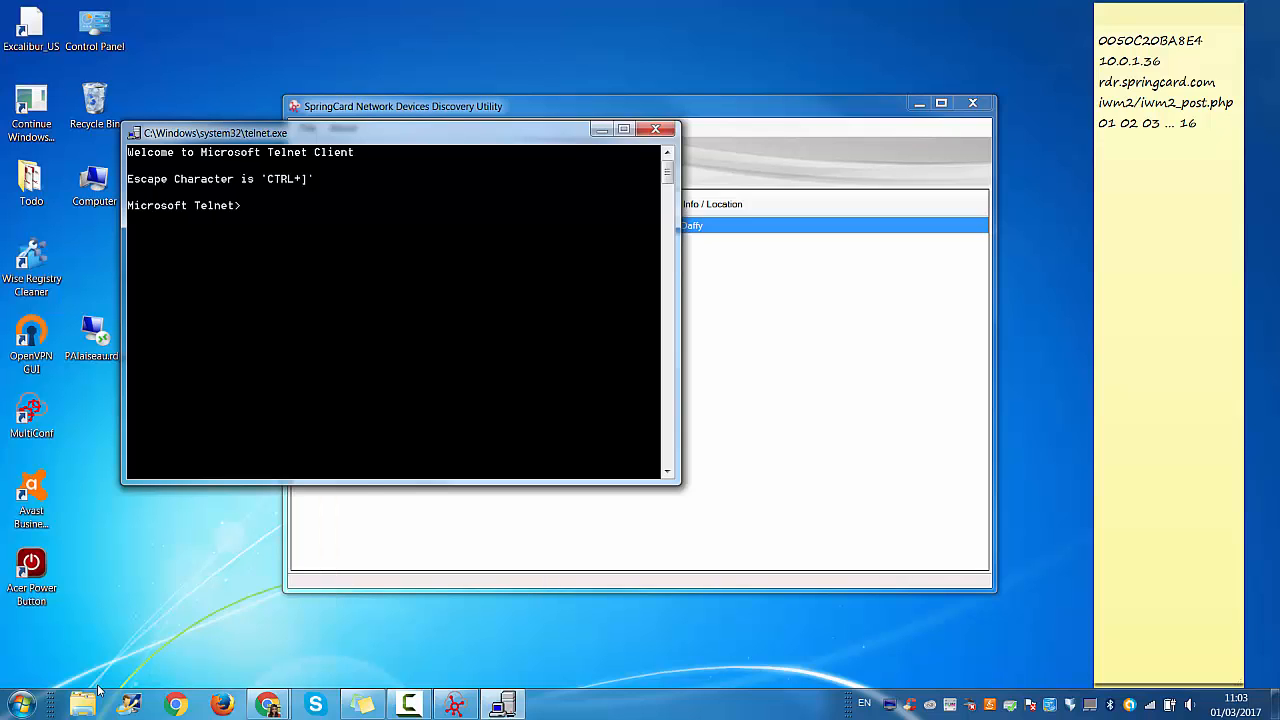
Open a connection to 10.0.1.36 and log in with the device password
{"action": "type", "text": "o"}
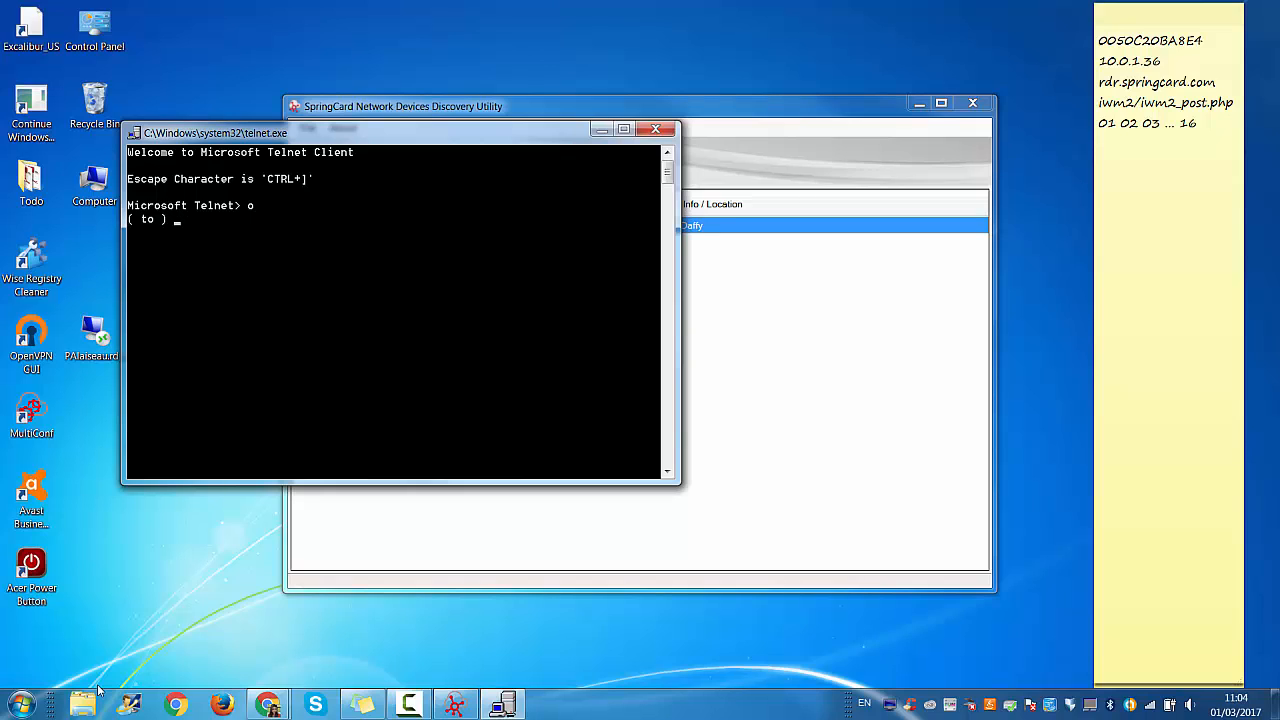
{"action": "type", "text": "10."}
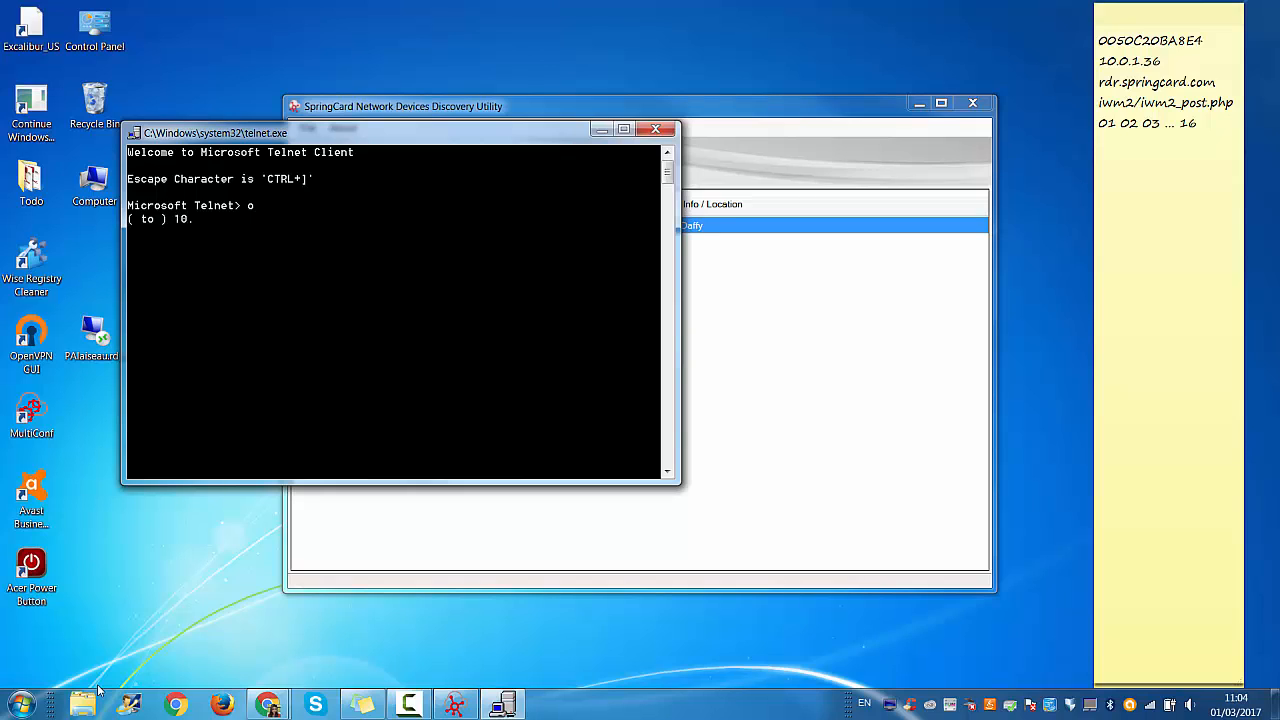
{"action": "type", "text": "0.1.3"}
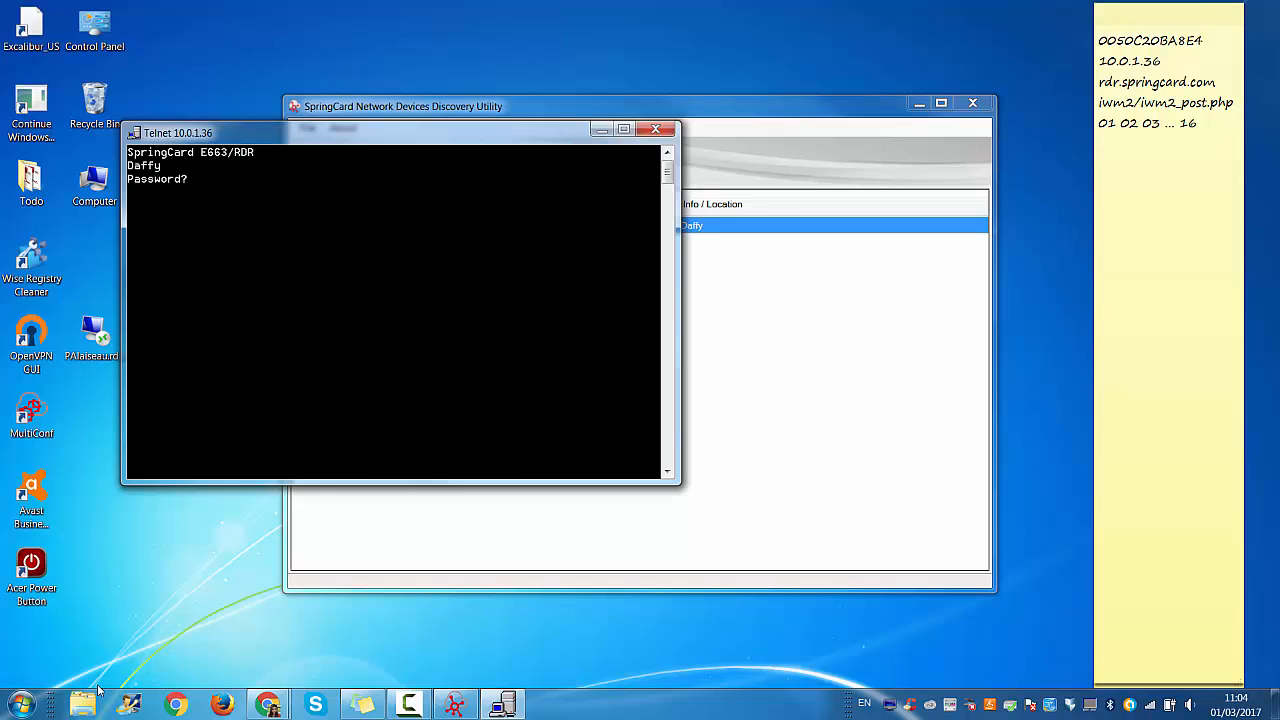
{"action": "type", "text": "x"}
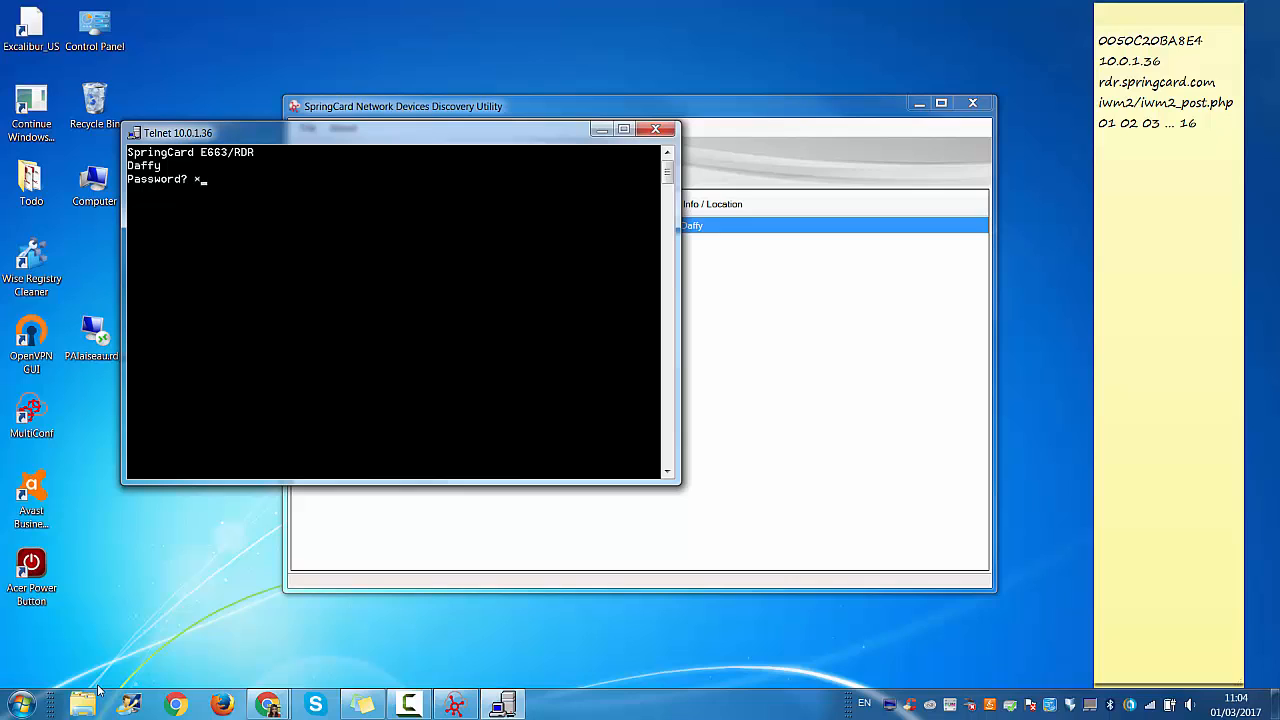
{"action": "type", "text": "xxxxxxxxx"}
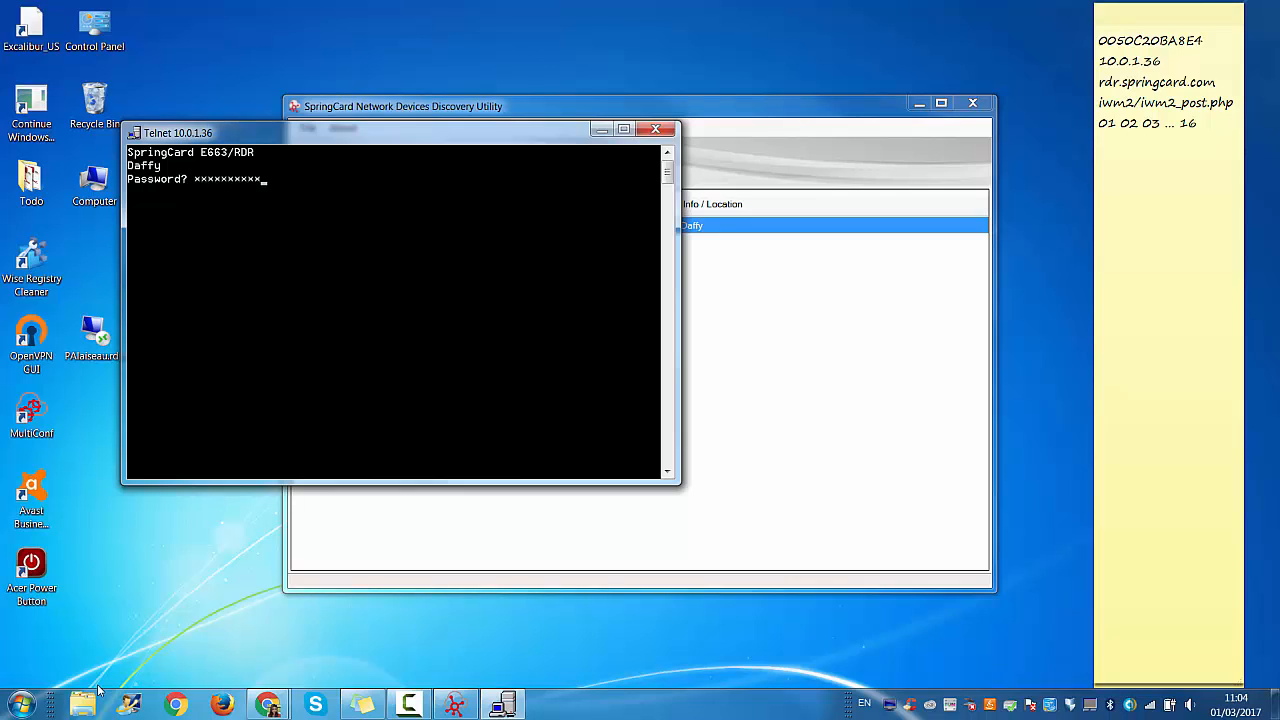
{"action": "key", "text": "Return"}
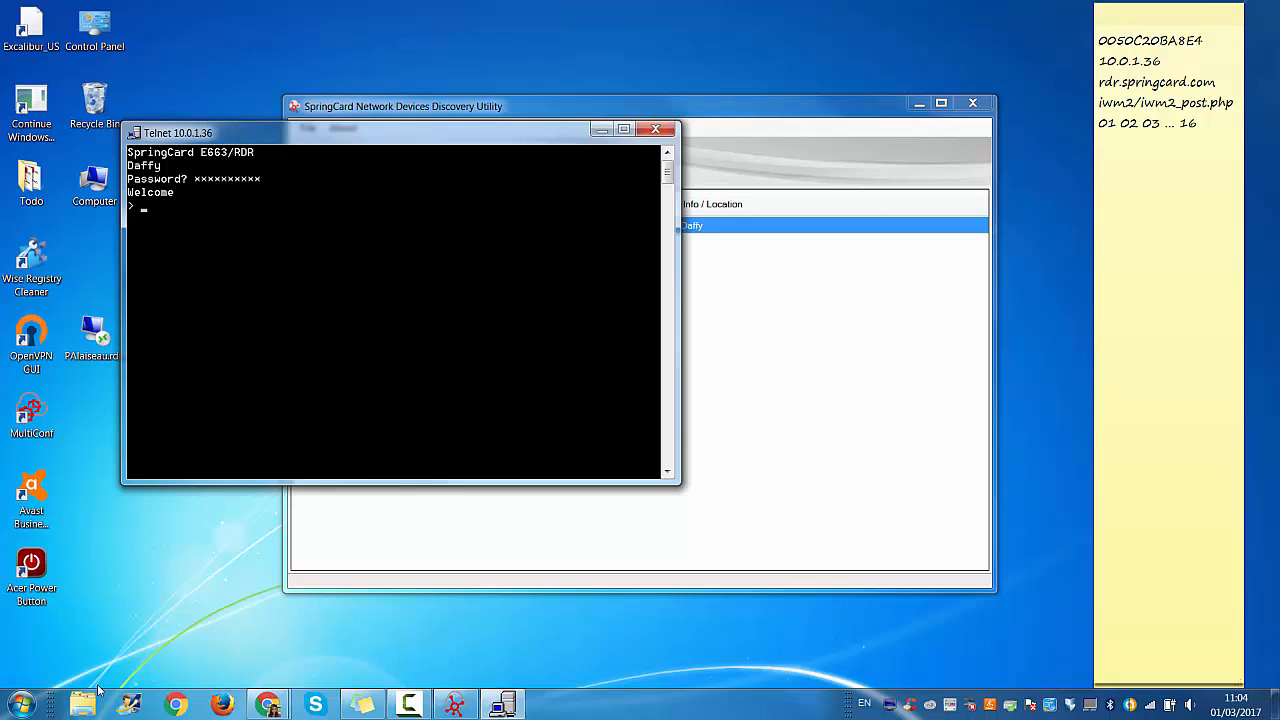
Run the info command to view firmware 1.73 details, then close the Telnet window
{"action": "type", "text": "in"}
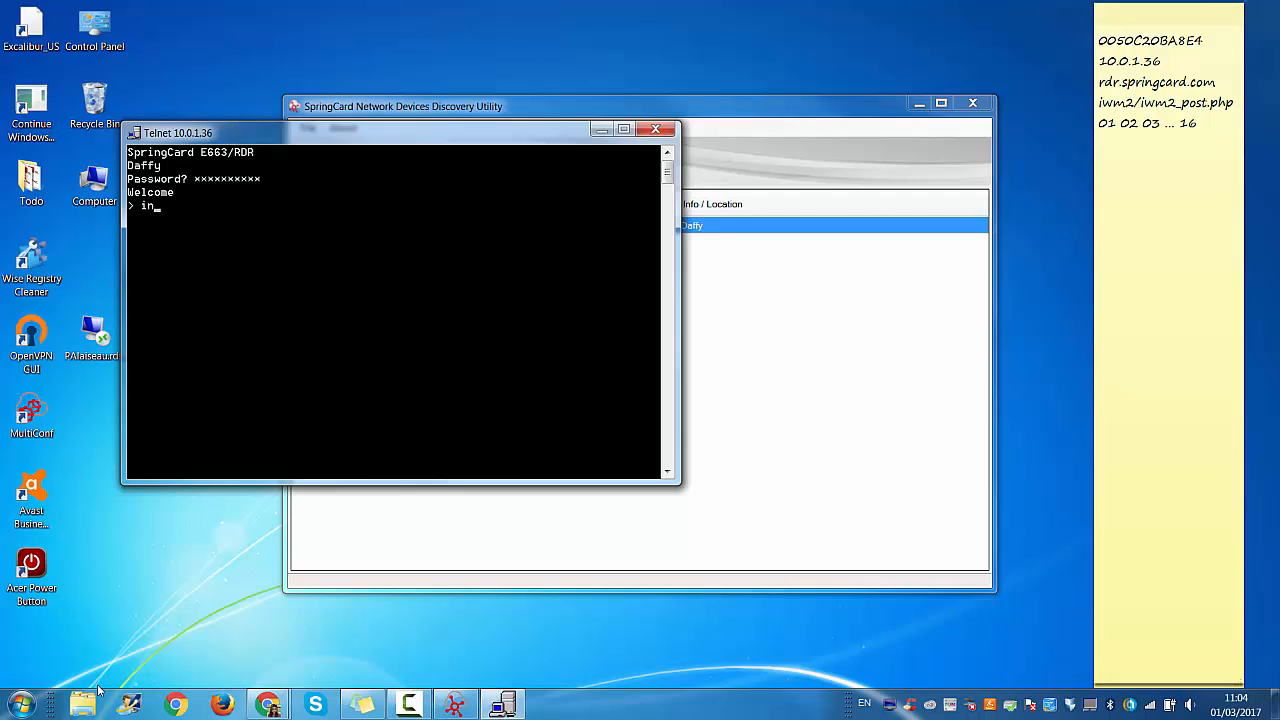
{"action": "key", "text": "Return"}
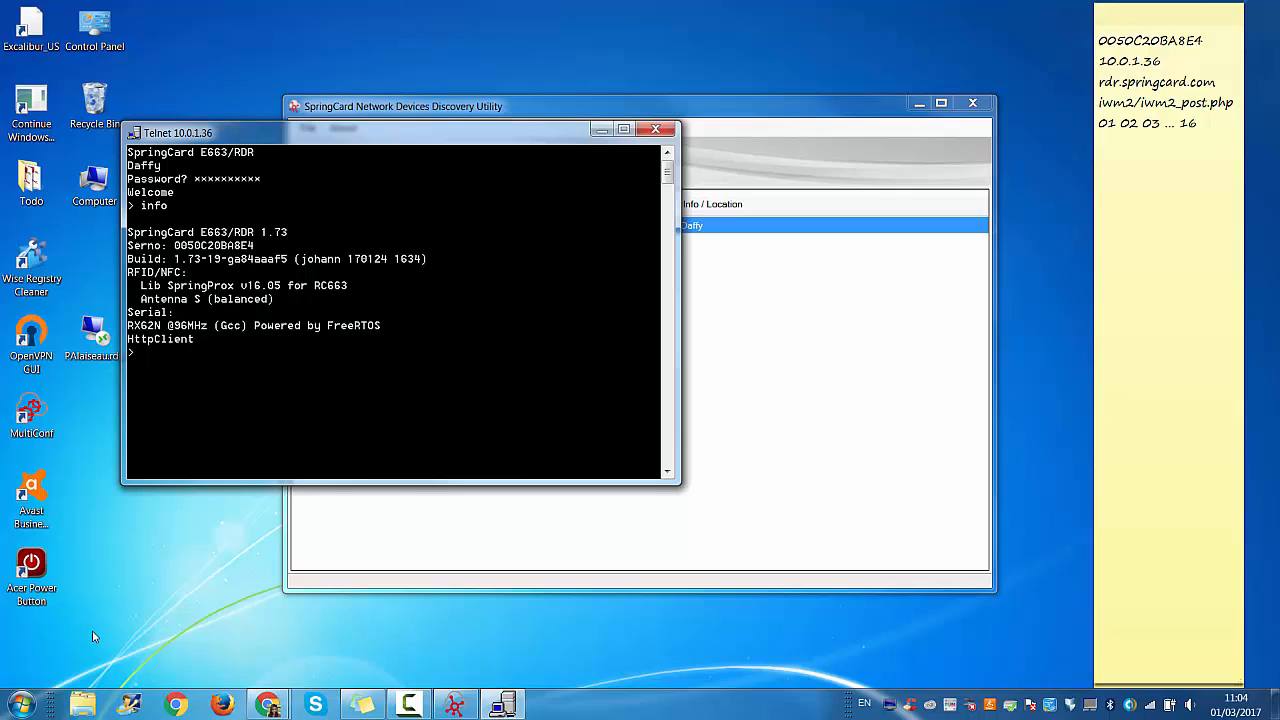
{"action": "mouse_move", "coordinate": [398, 285]}
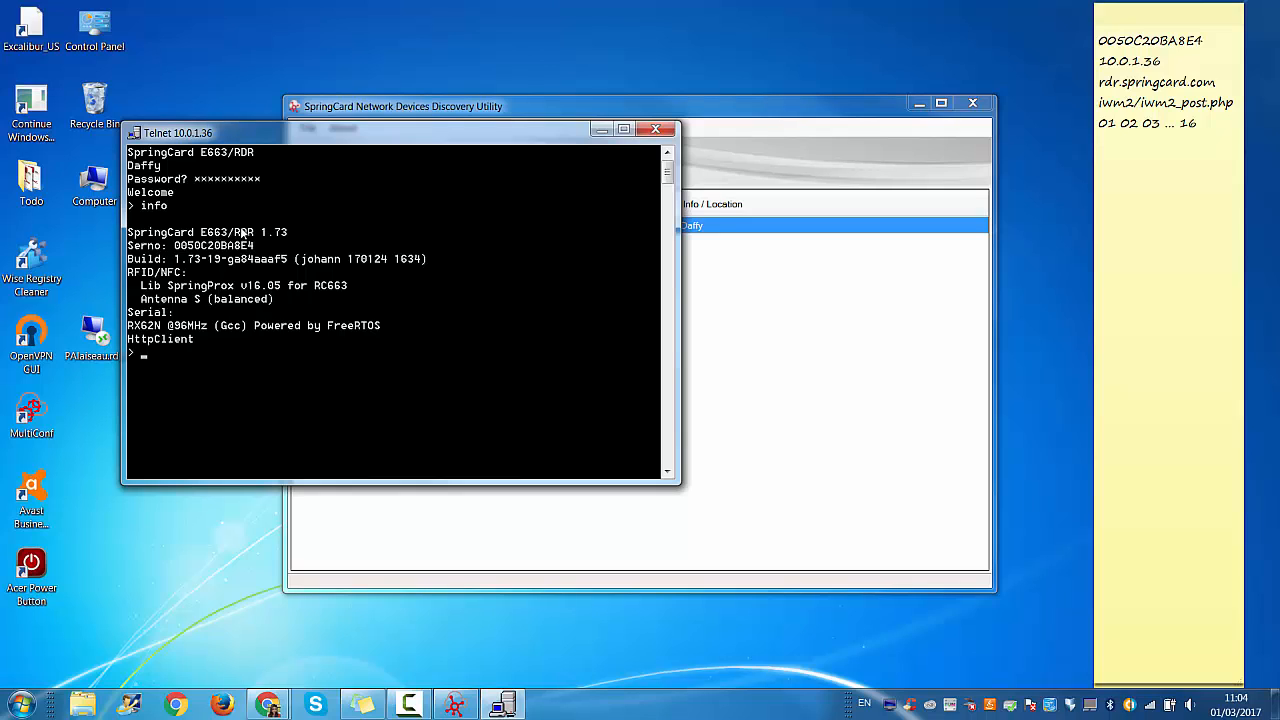
{"action": "mouse_move", "coordinate": [281, 238]}
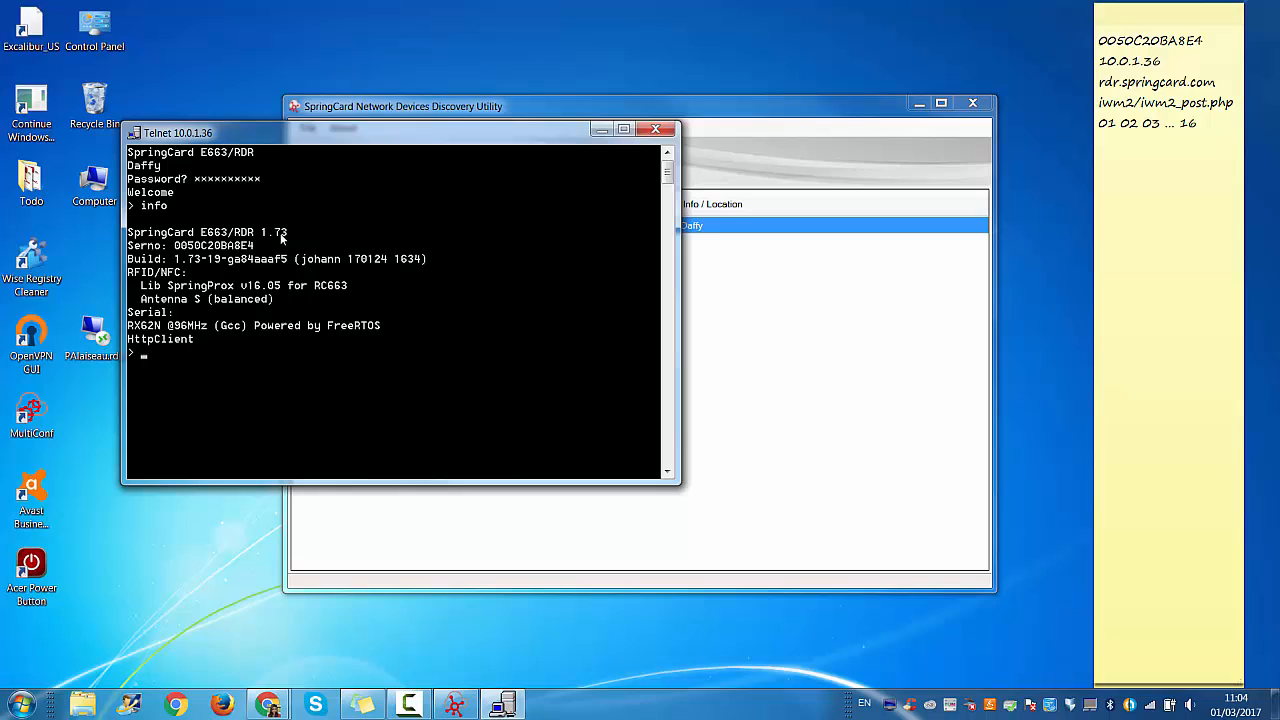
{"action": "mouse_move", "coordinate": [420, 232]}
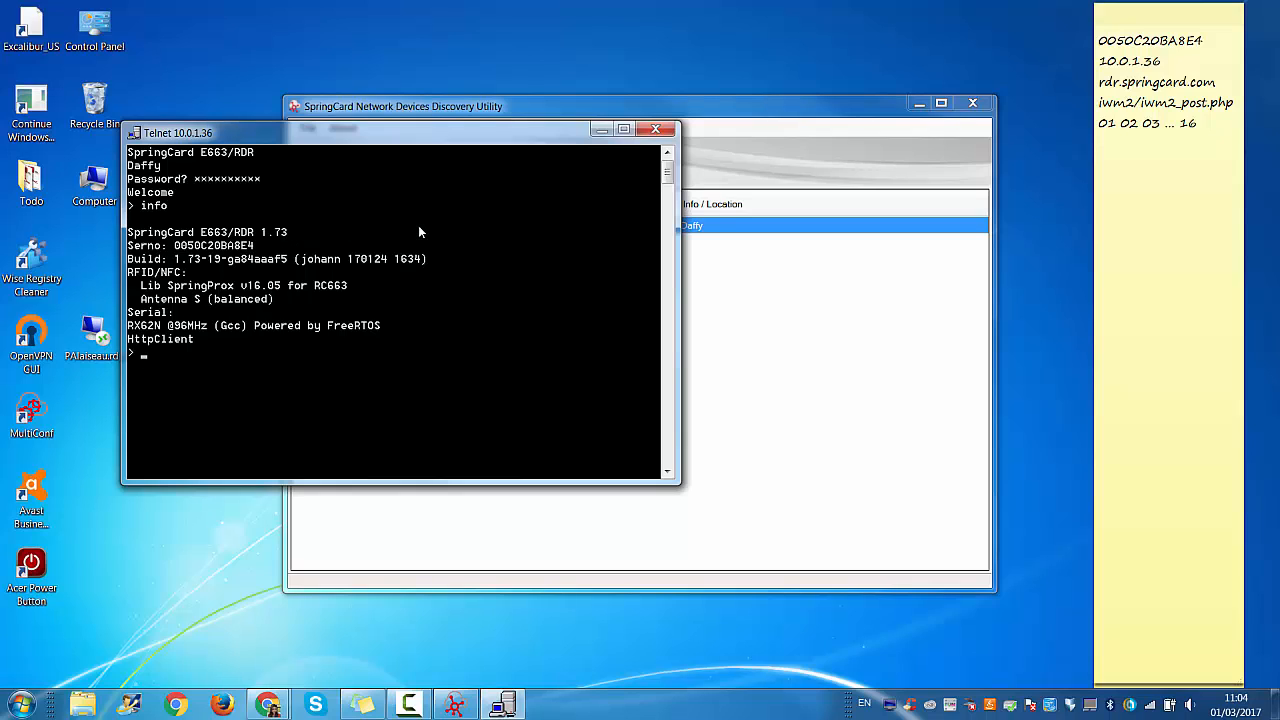
{"action": "mouse_move", "coordinate": [288, 232]}
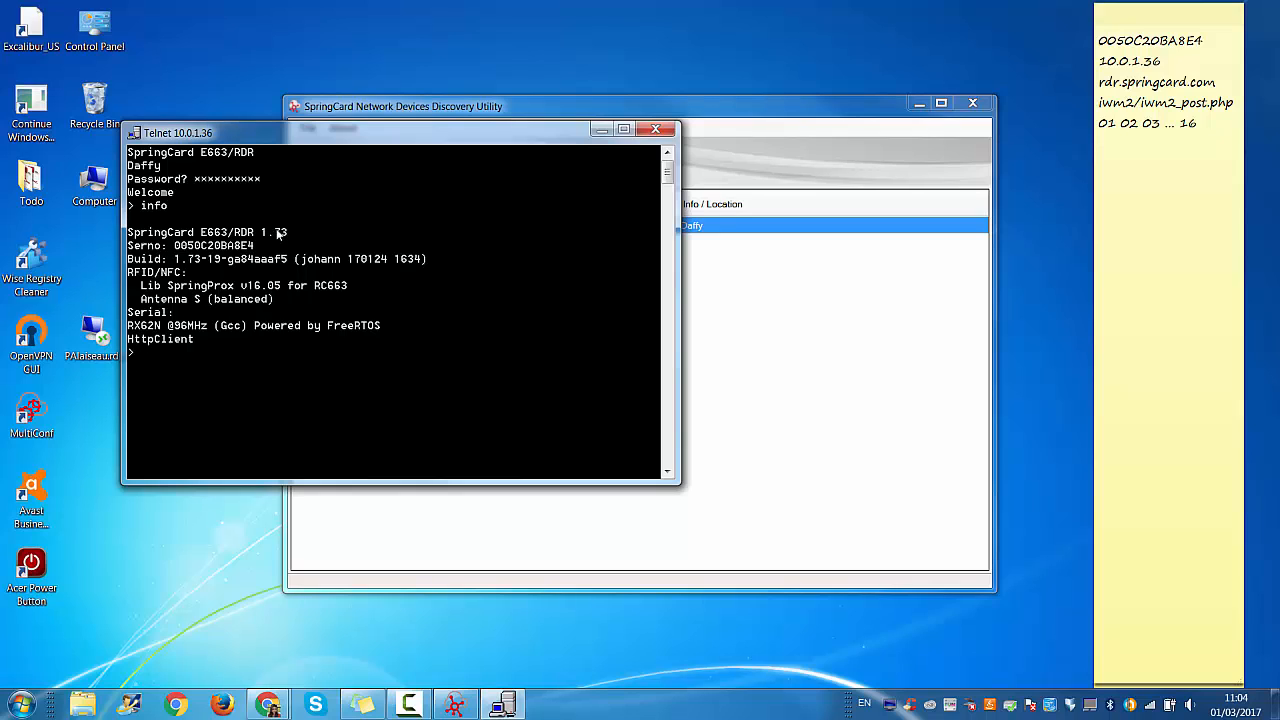
{"action": "mouse_move", "coordinate": [337, 253]}
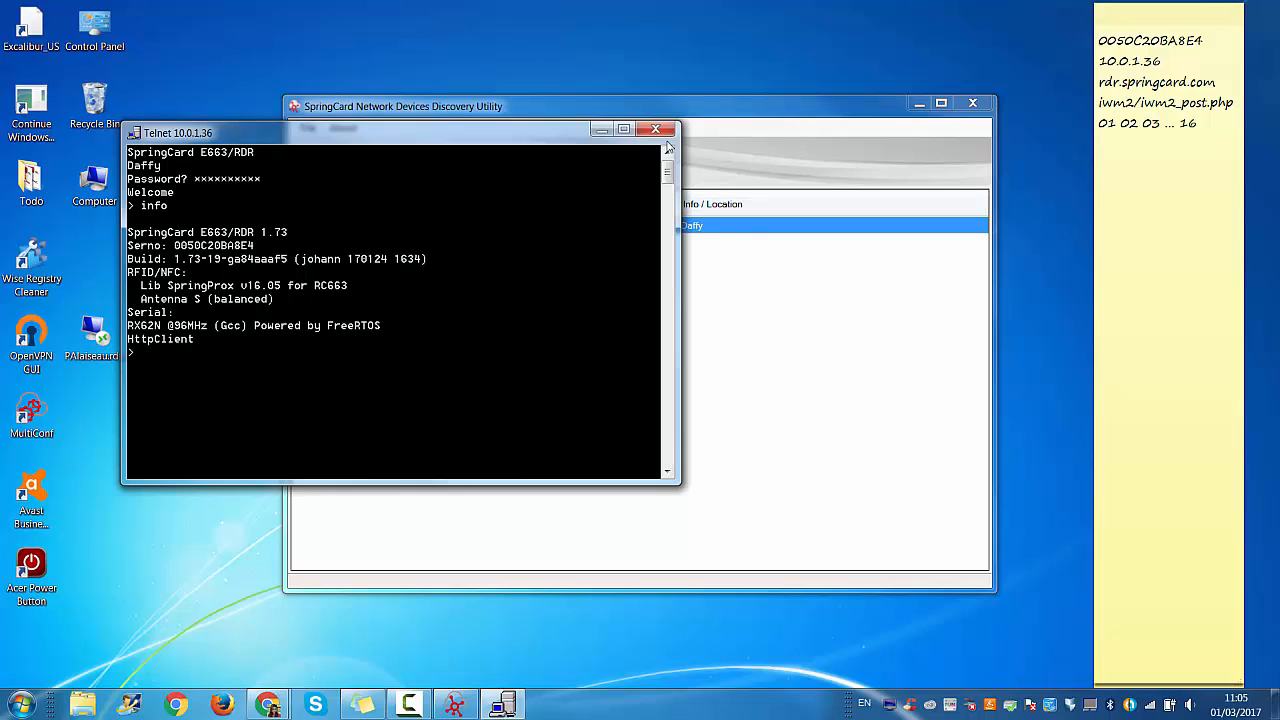
{"action": "left_click", "coordinate": [655, 130]}
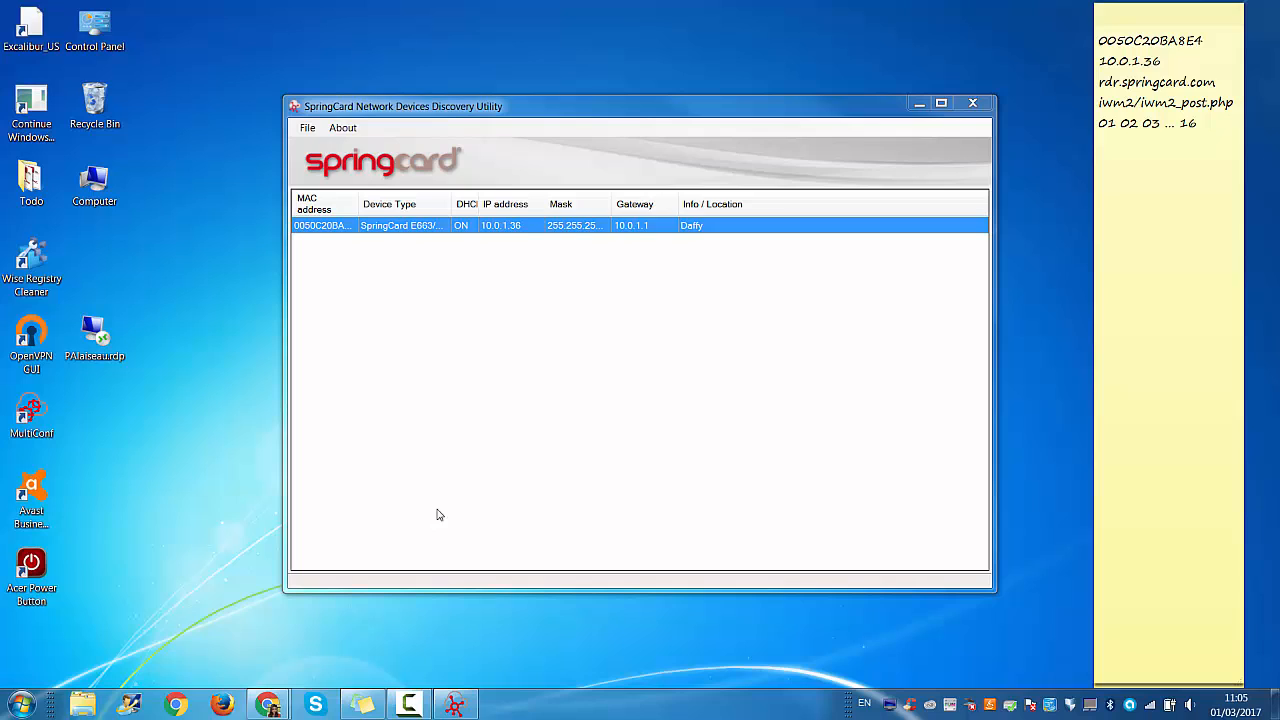
Launch SpringCard MultiConf from the Start menu
{"action": "left_click", "coordinate": [16, 703]}
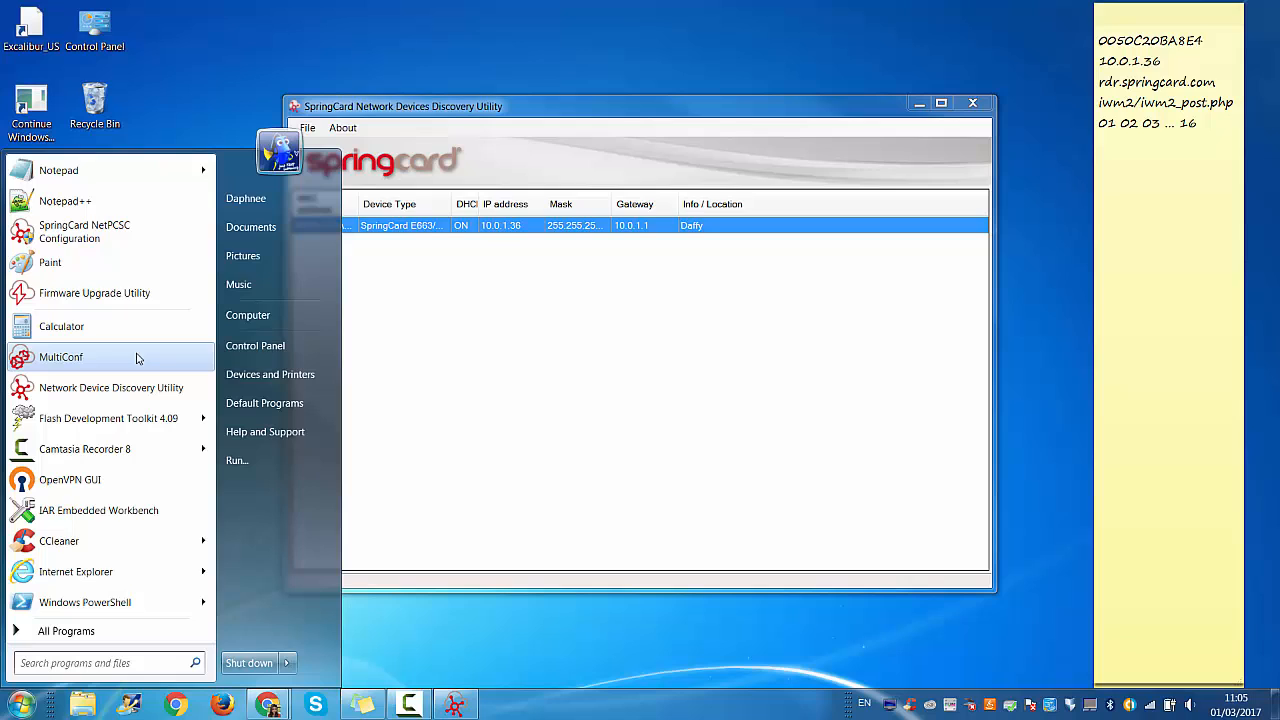
{"action": "left_click", "coordinate": [61, 357]}
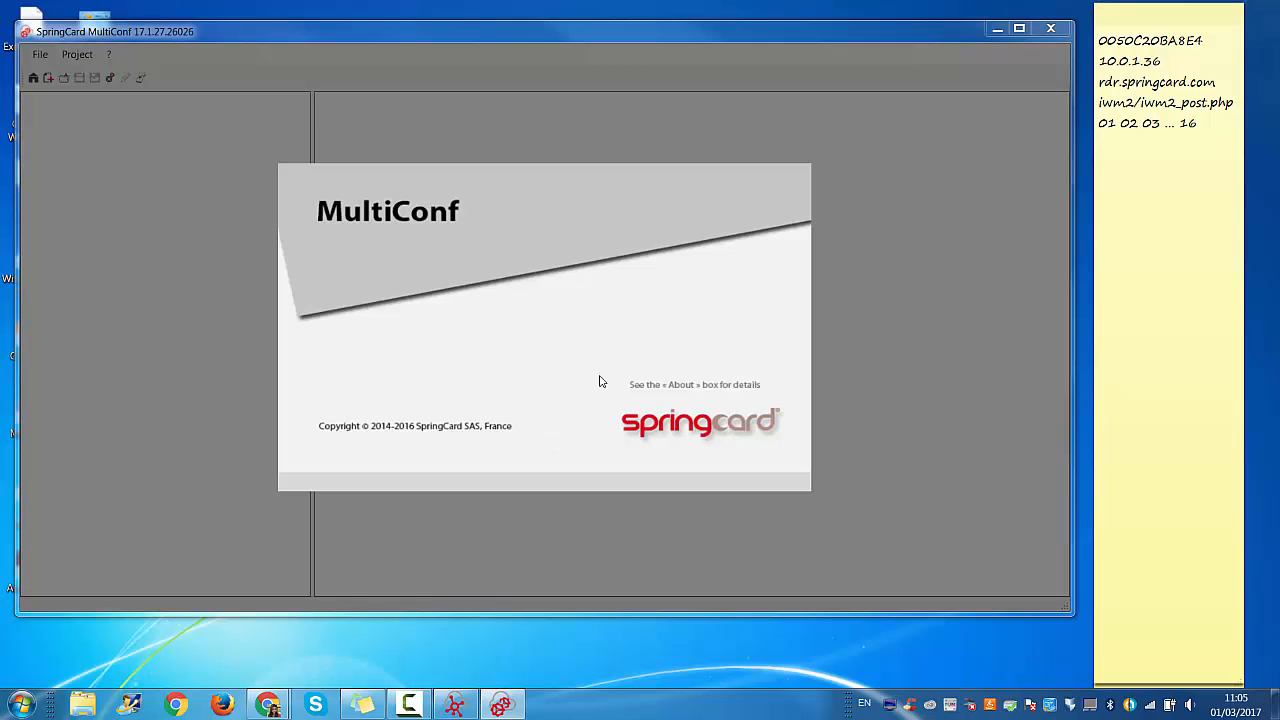
{"action": "mouse_move", "coordinate": [1249, 163]}
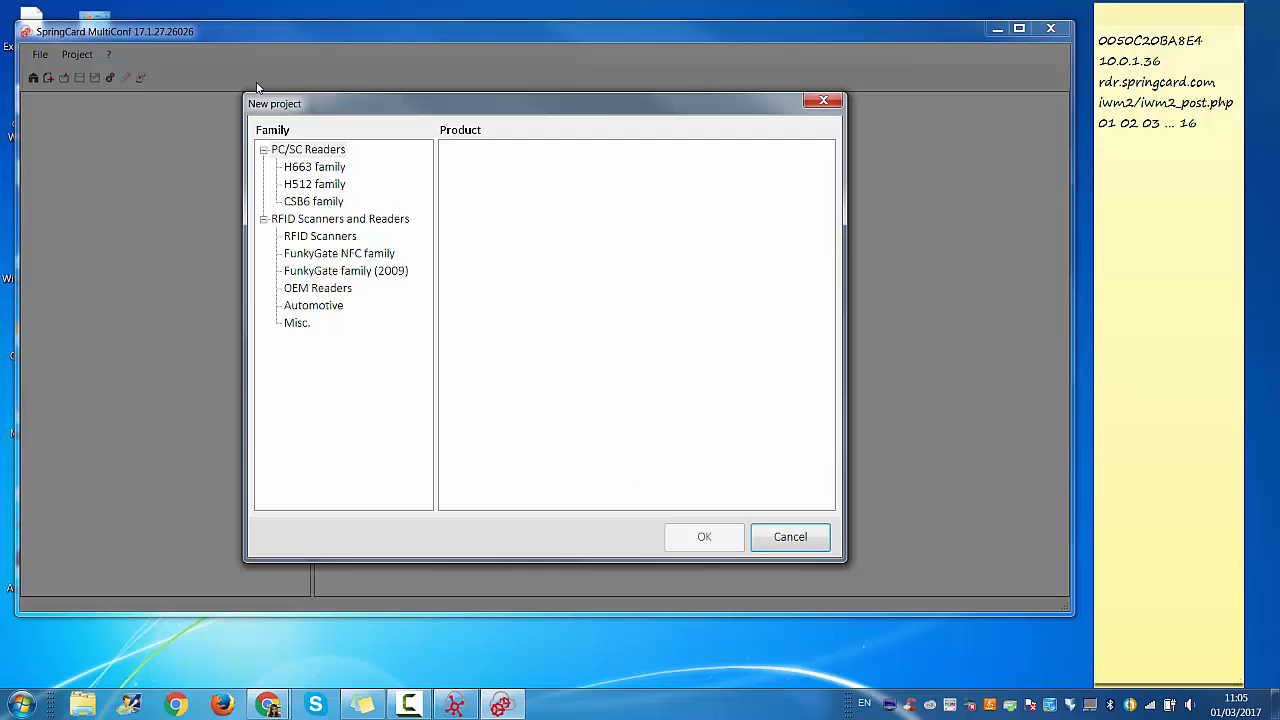
From the FunkyGate NFC family, start a FunkyGate-IP NFC (TCP/IP over Ethernet) project
{"action": "left_click", "coordinate": [338, 253]}
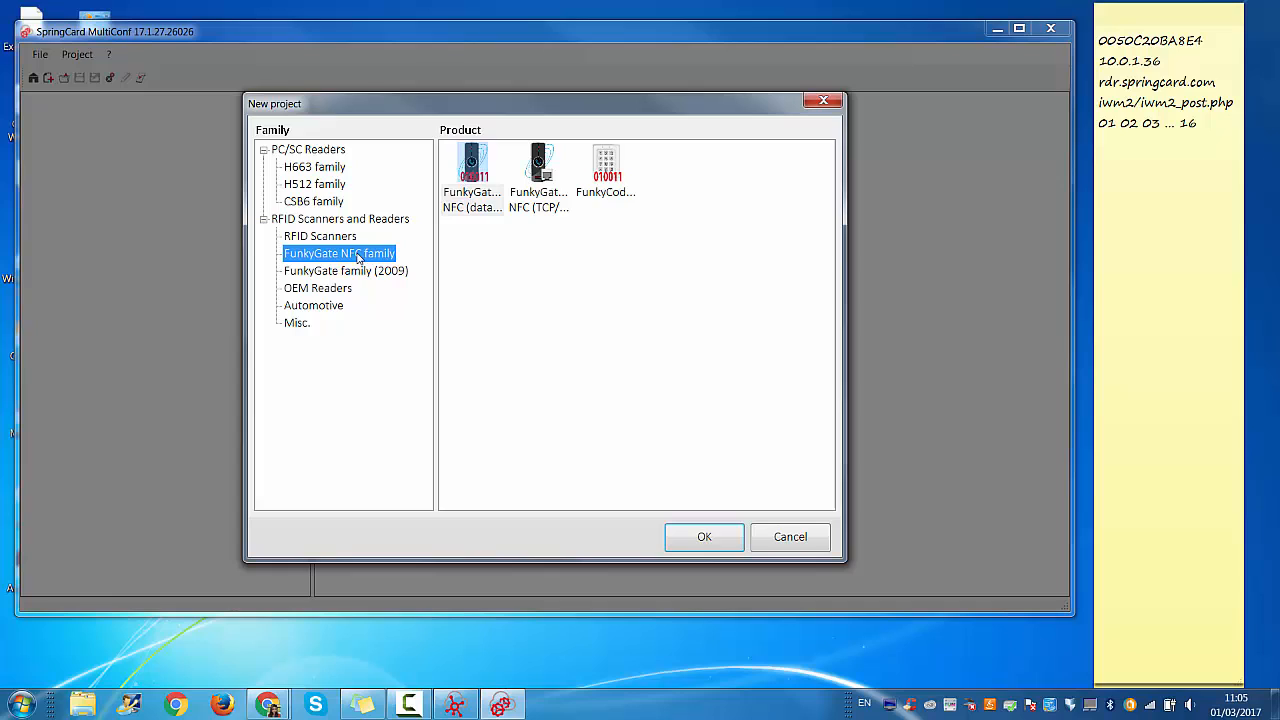
{"action": "mouse_move", "coordinate": [540, 170]}
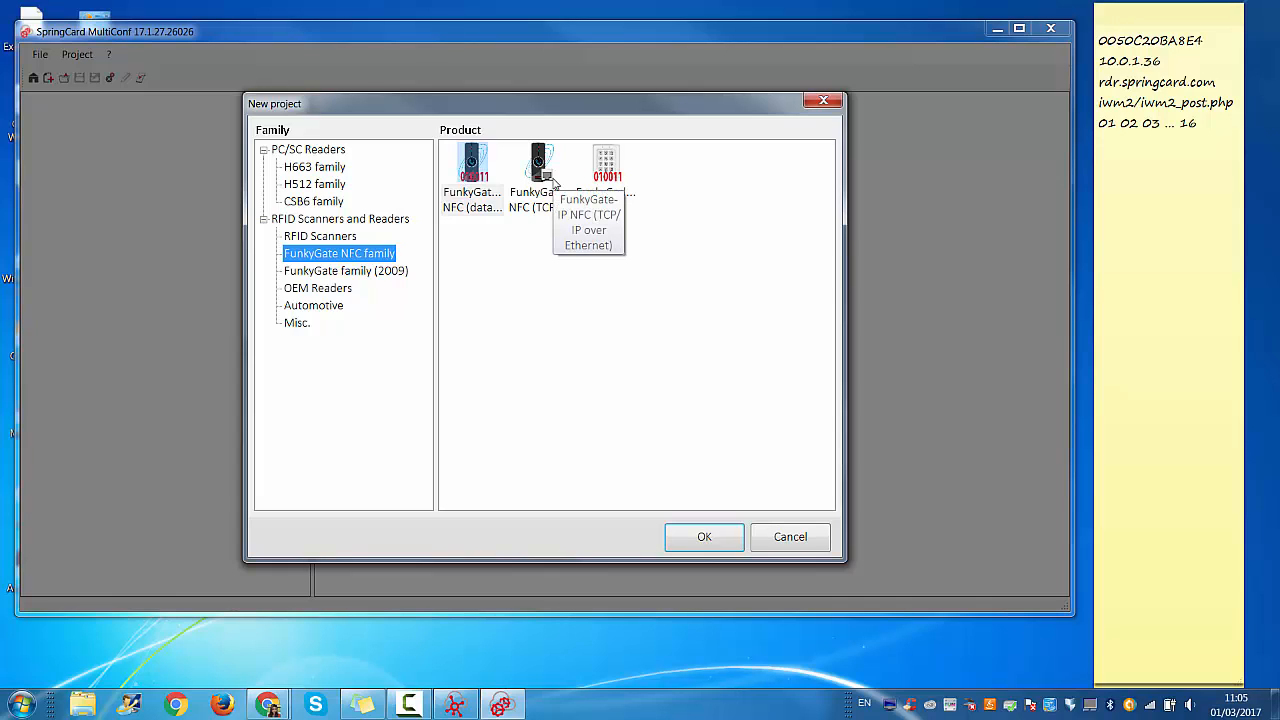
{"action": "left_click", "coordinate": [538, 170]}
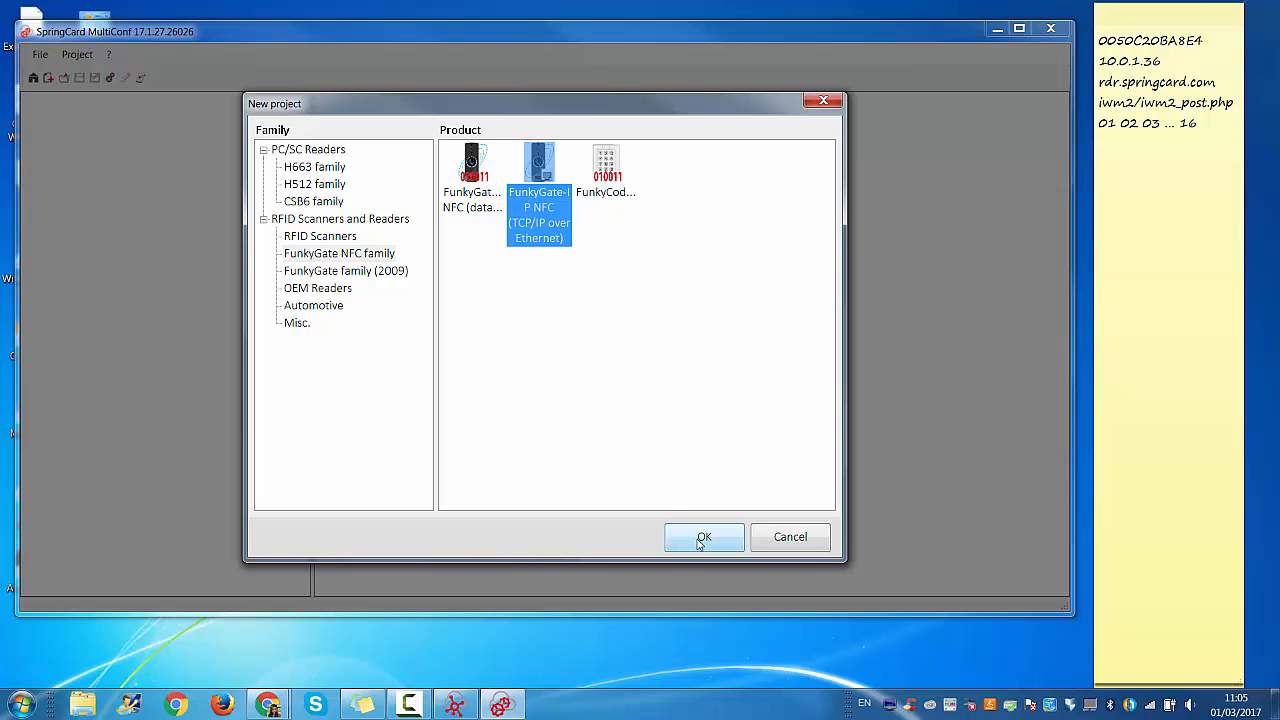
{"action": "left_click", "coordinate": [704, 537]}
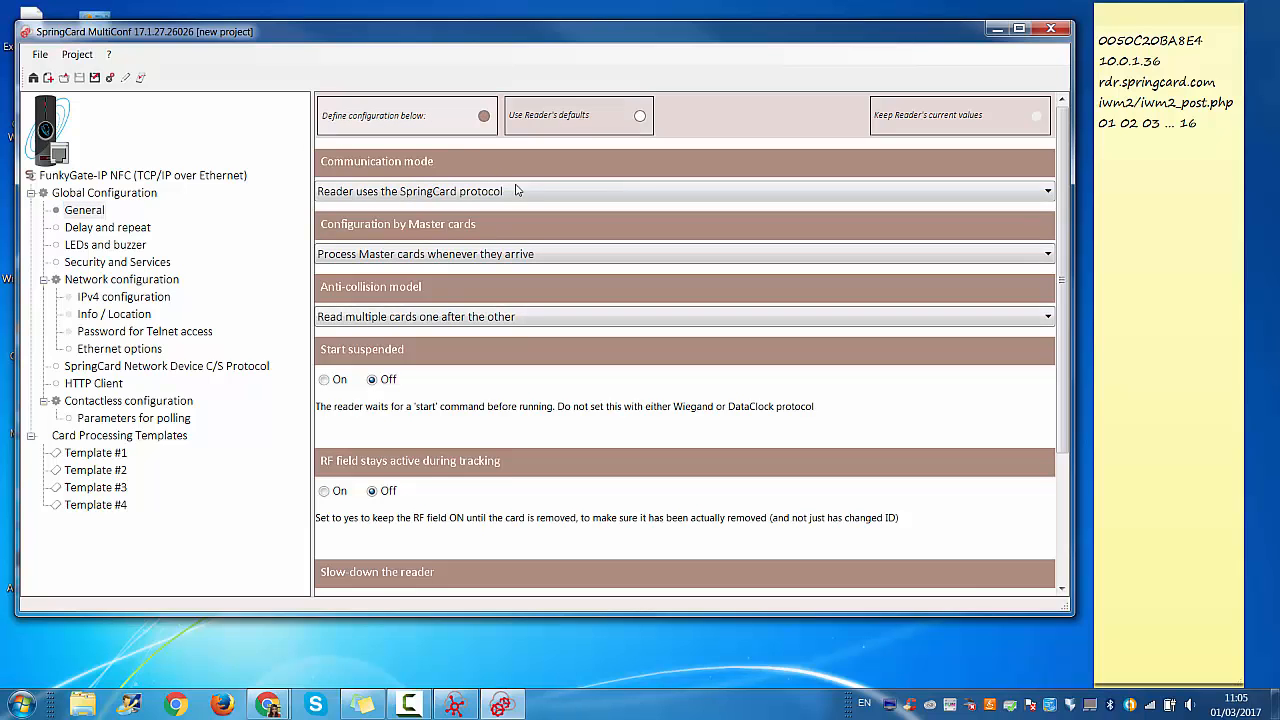
{"action": "mouse_move", "coordinate": [466, 197]}
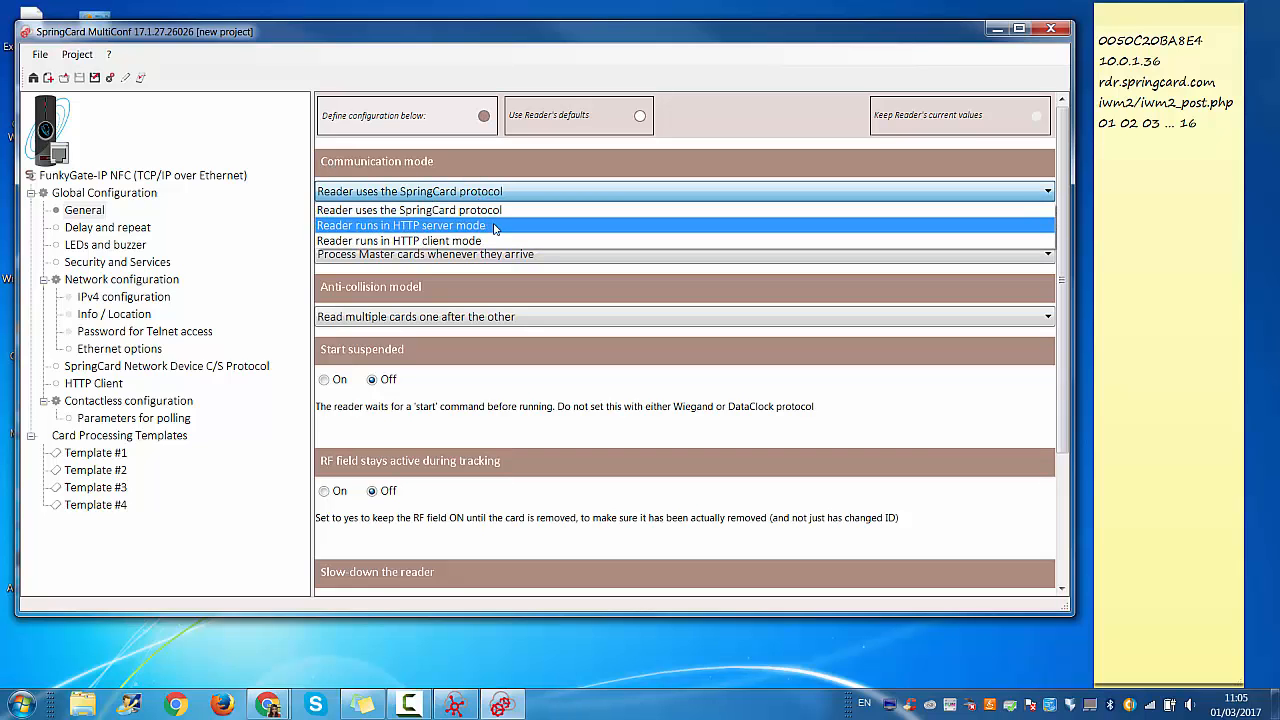
Set Communication mode to 'Reader runs in HTTP client mode' and show HTTP Client settings
{"action": "left_click", "coordinate": [400, 241]}
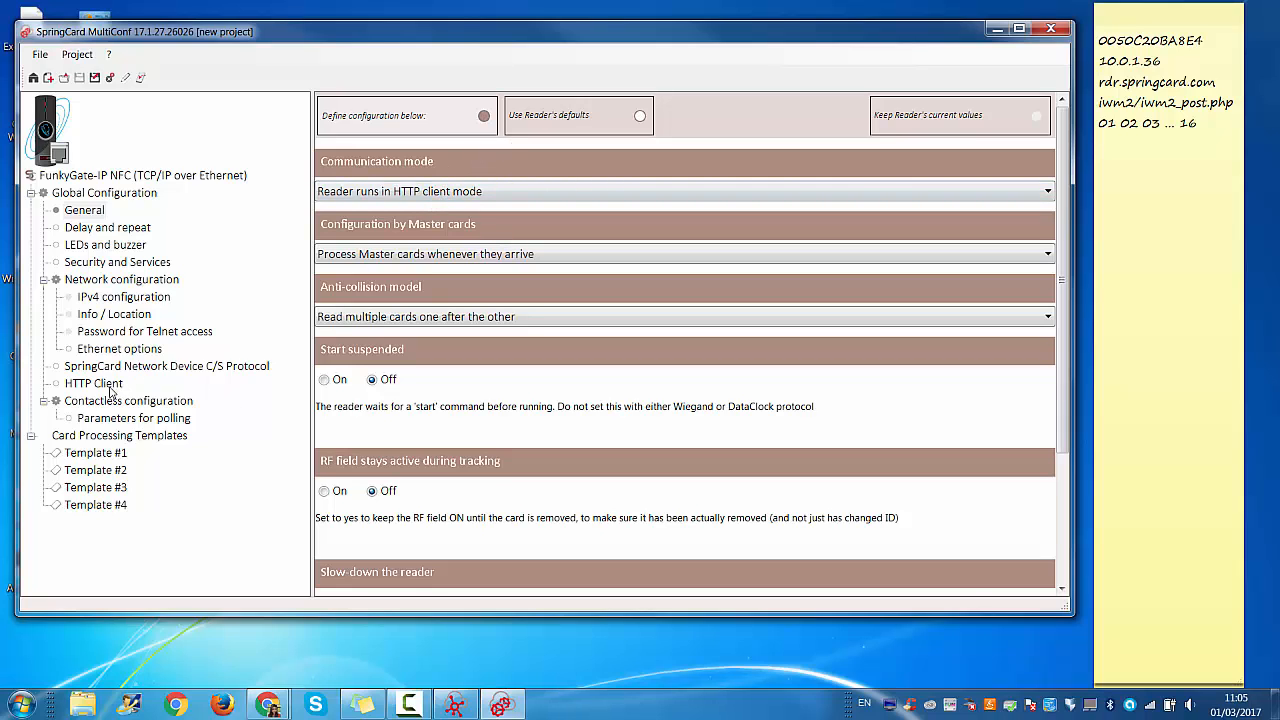
{"action": "left_click", "coordinate": [93, 383]}
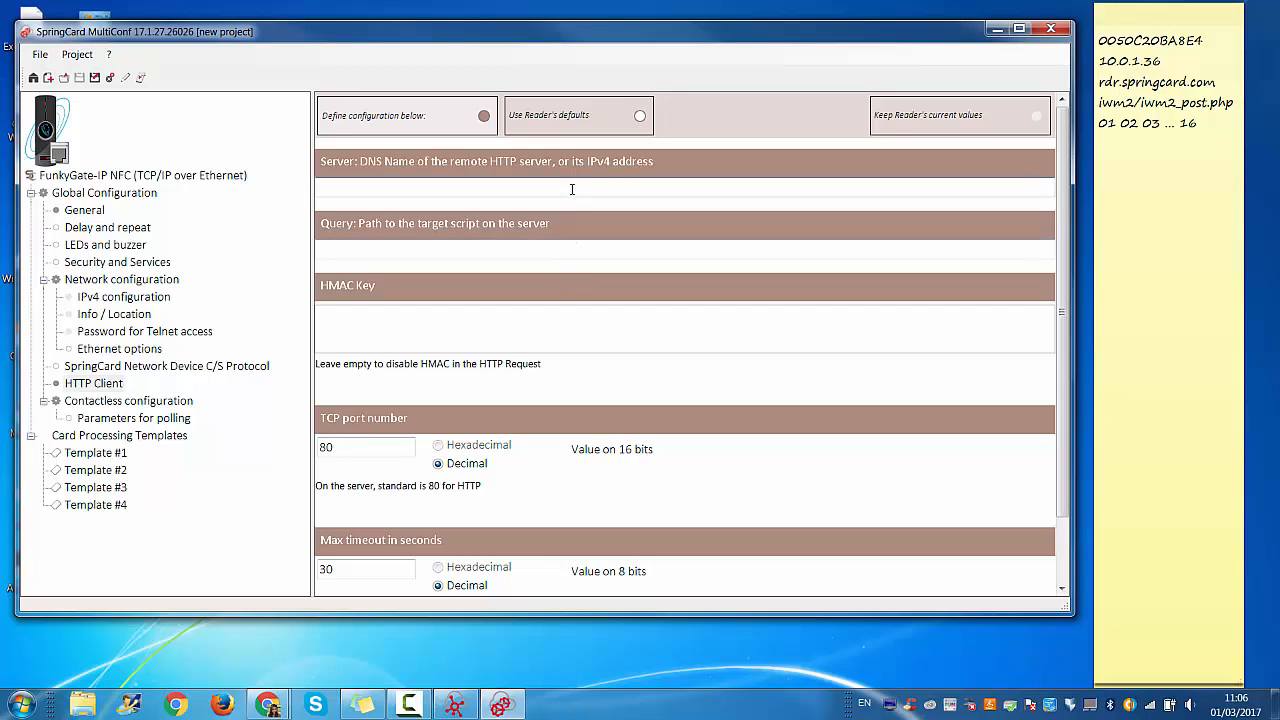
Enter server rdr.springcard.com and query path iwm2/iwm2_post.php
{"action": "type", "text": "rdr.sp"}
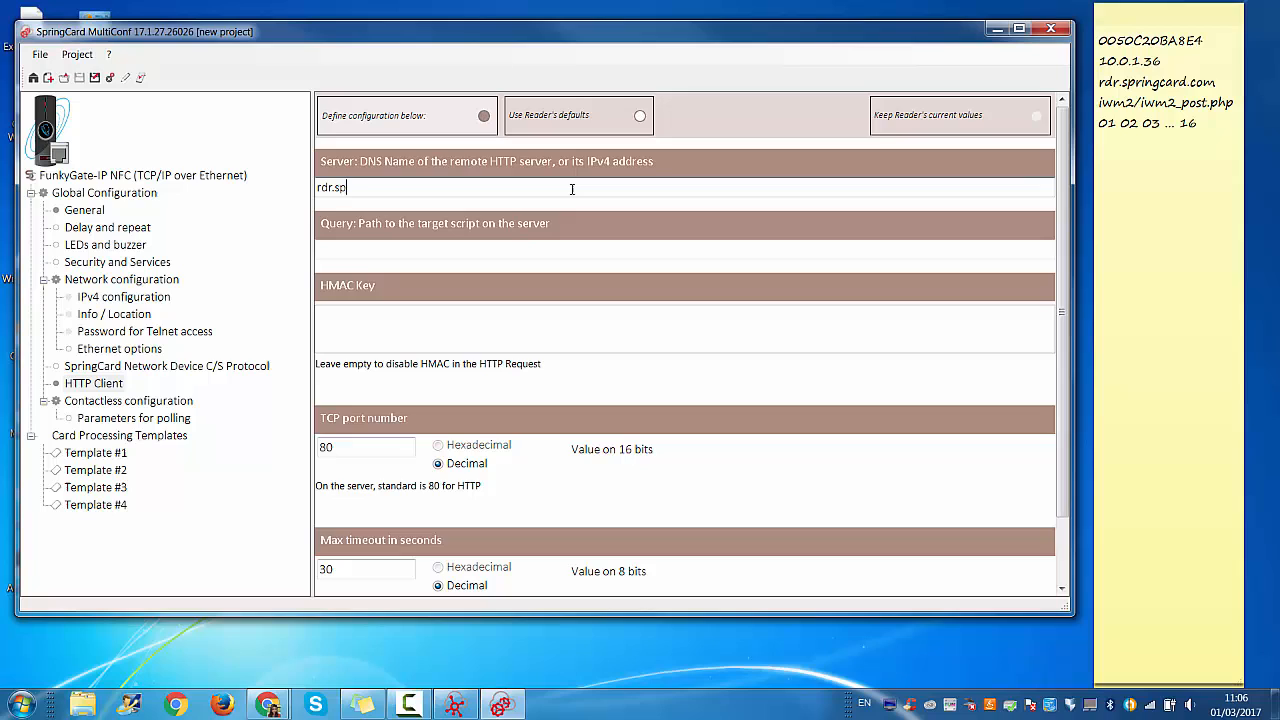
{"action": "type", "text": "ringcard"}
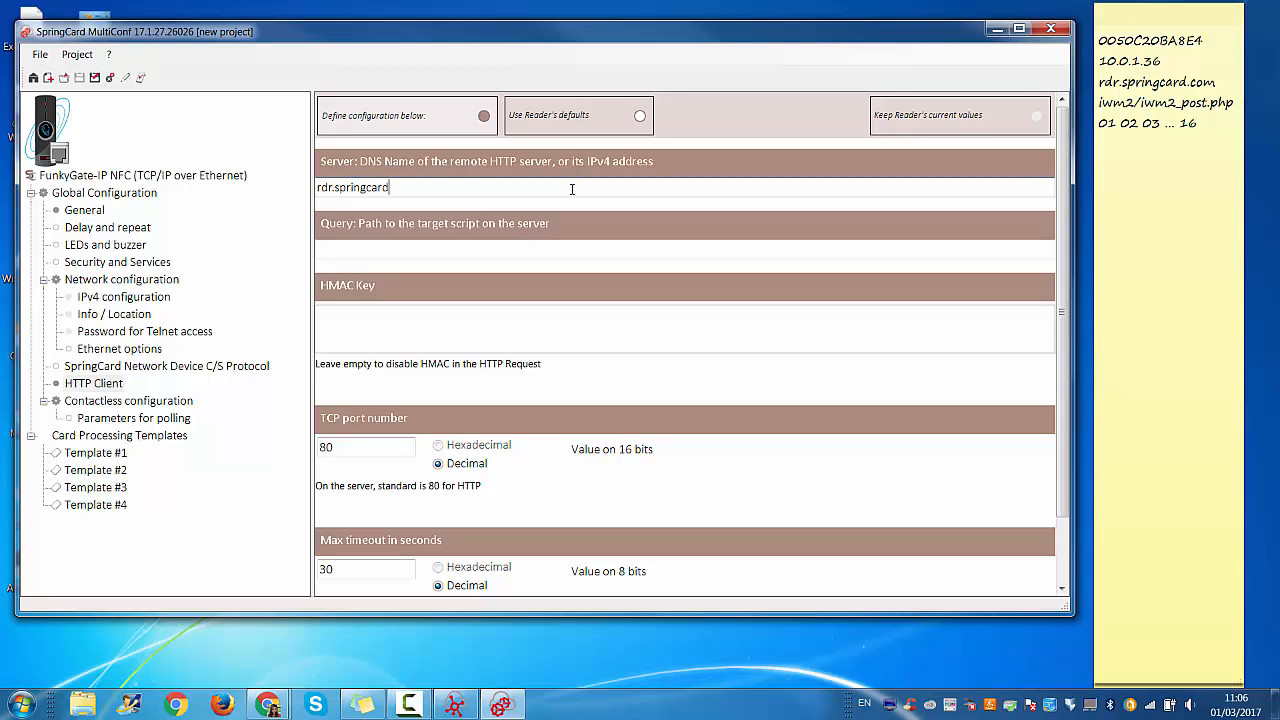
{"action": "type", "text": ".com"}
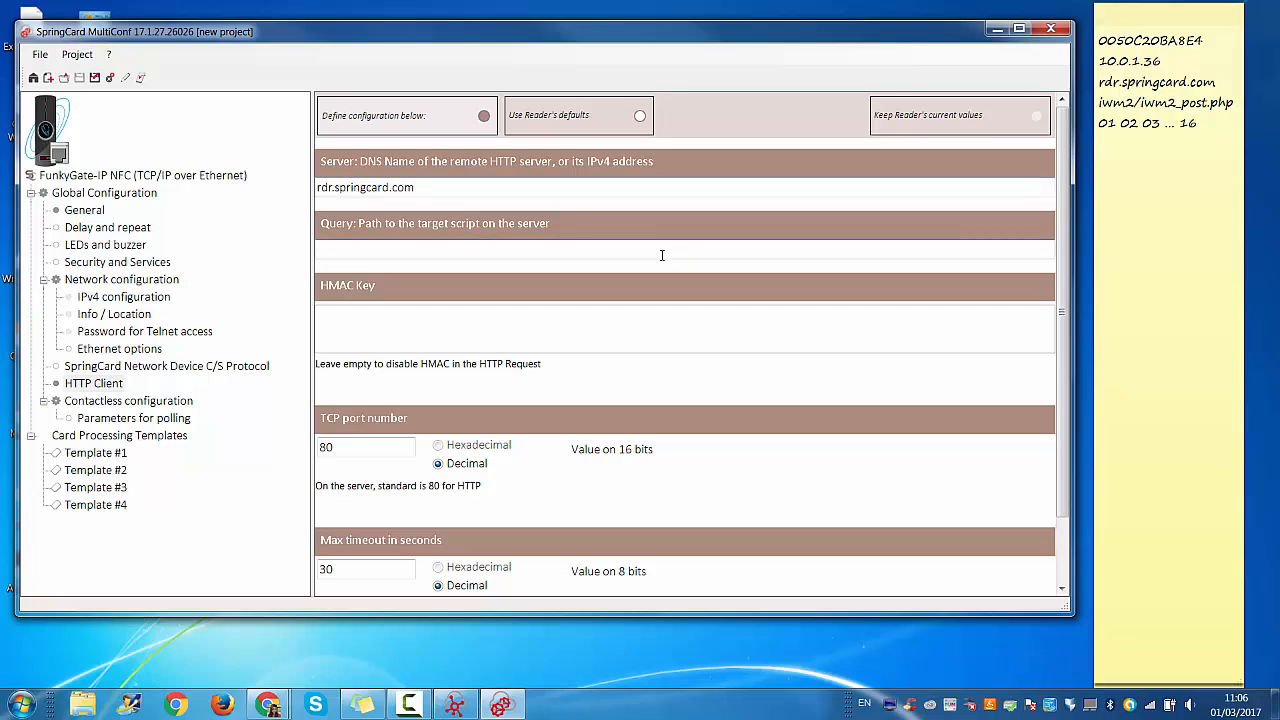
{"action": "type", "text": "iwm2"}
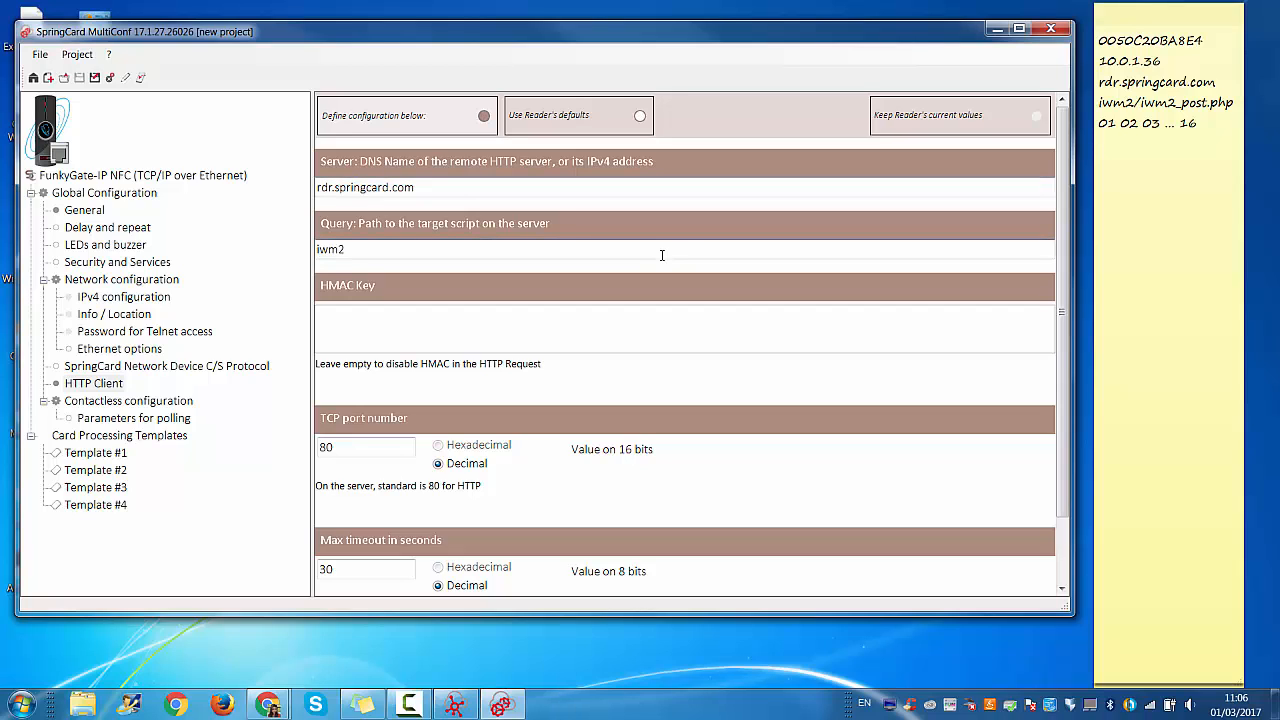
{"action": "type", "text": "/iwm"}
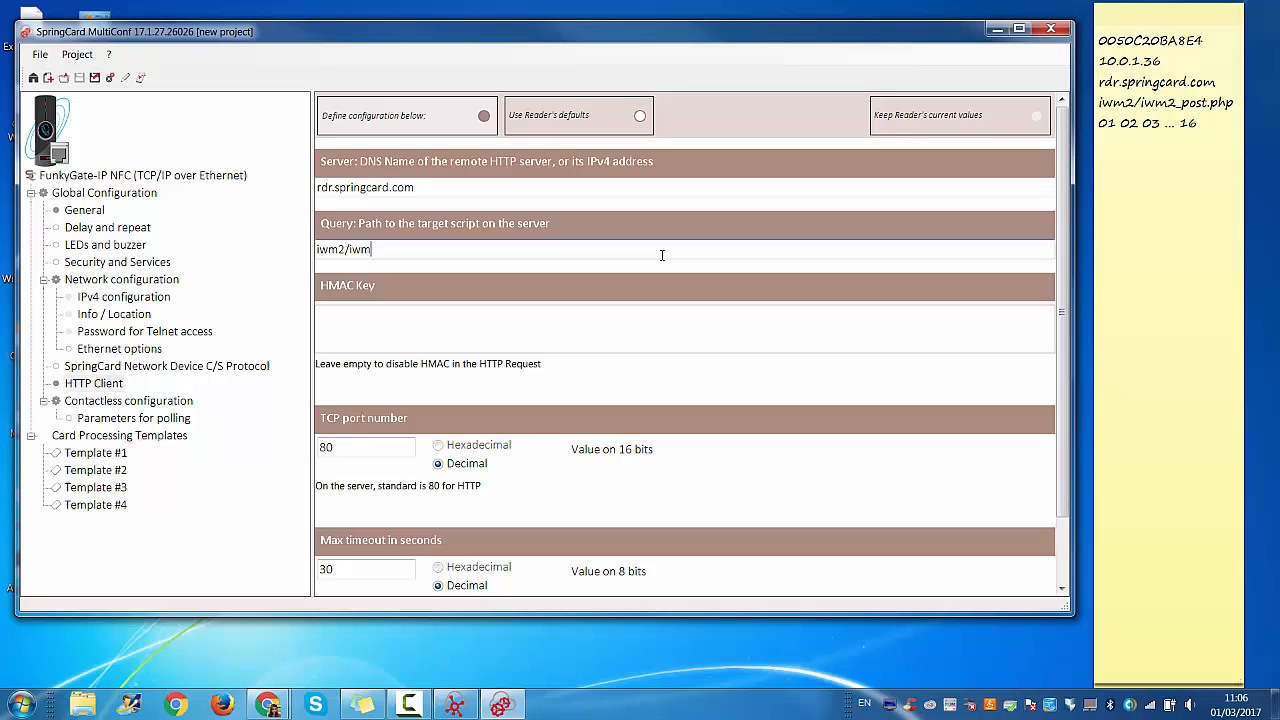
{"action": "type", "text": "2_po"}
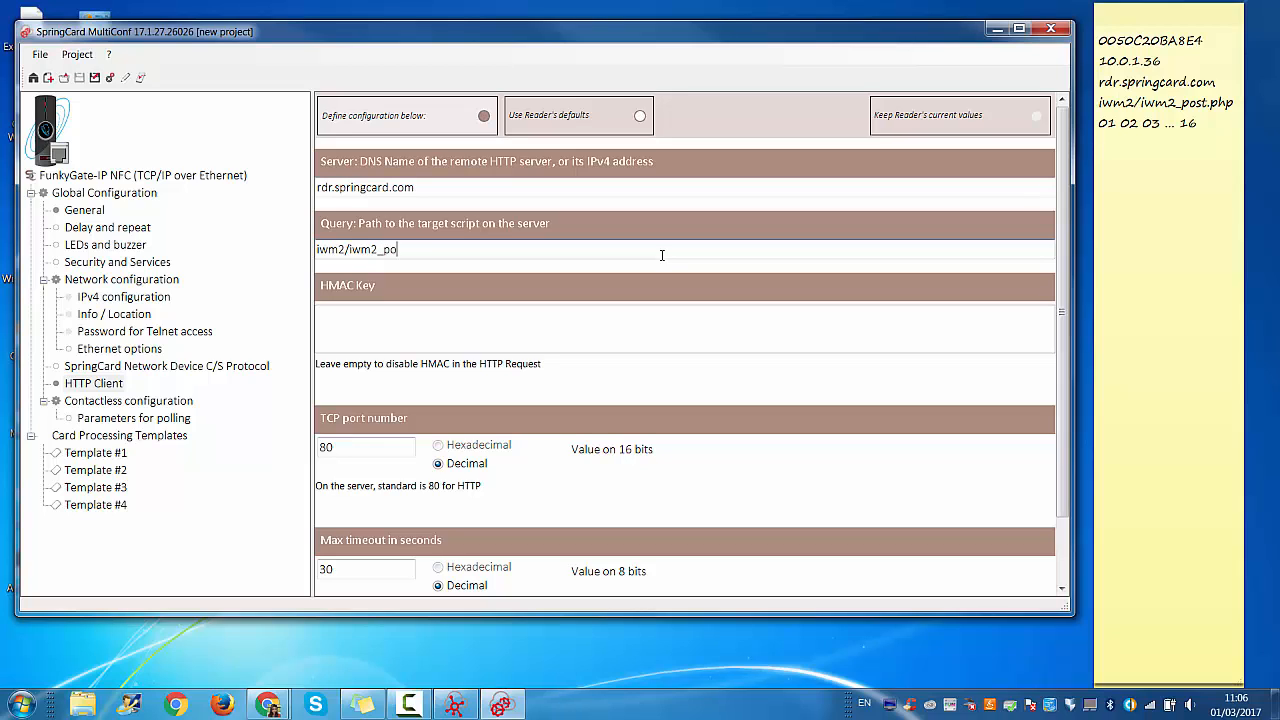
{"action": "type", "text": "st.php"}
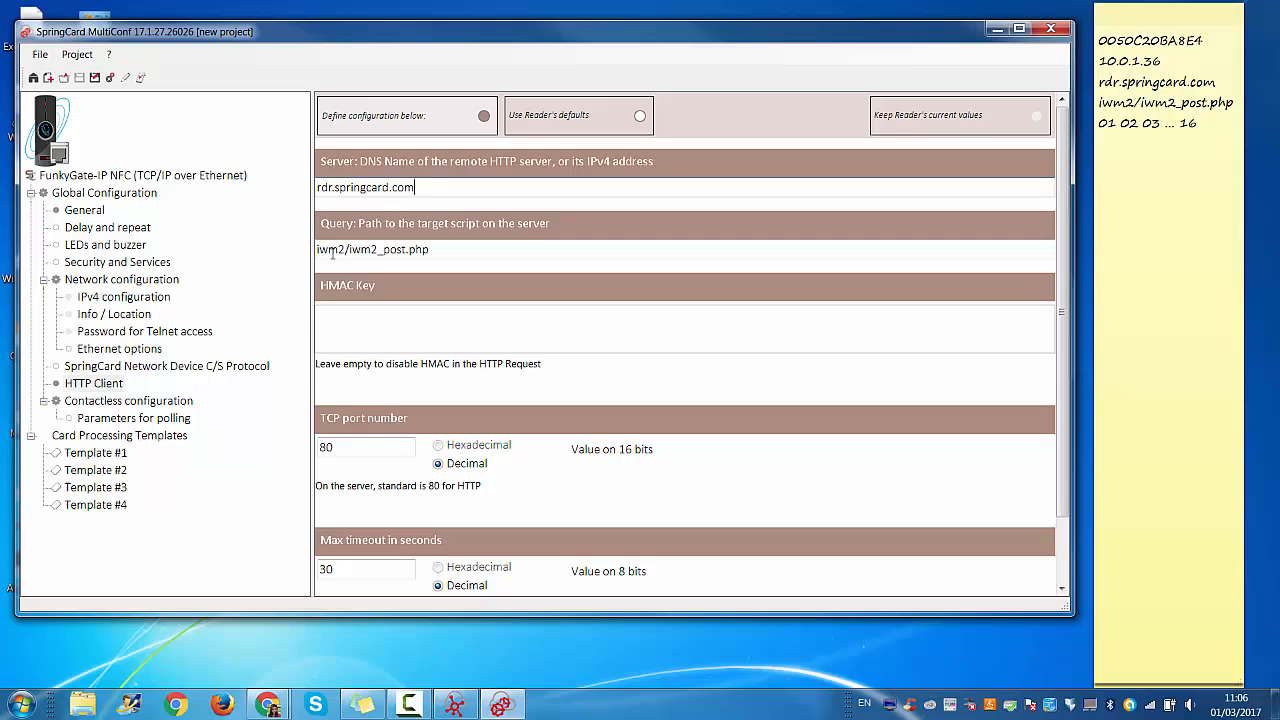
{"action": "mouse_move", "coordinate": [489, 253]}
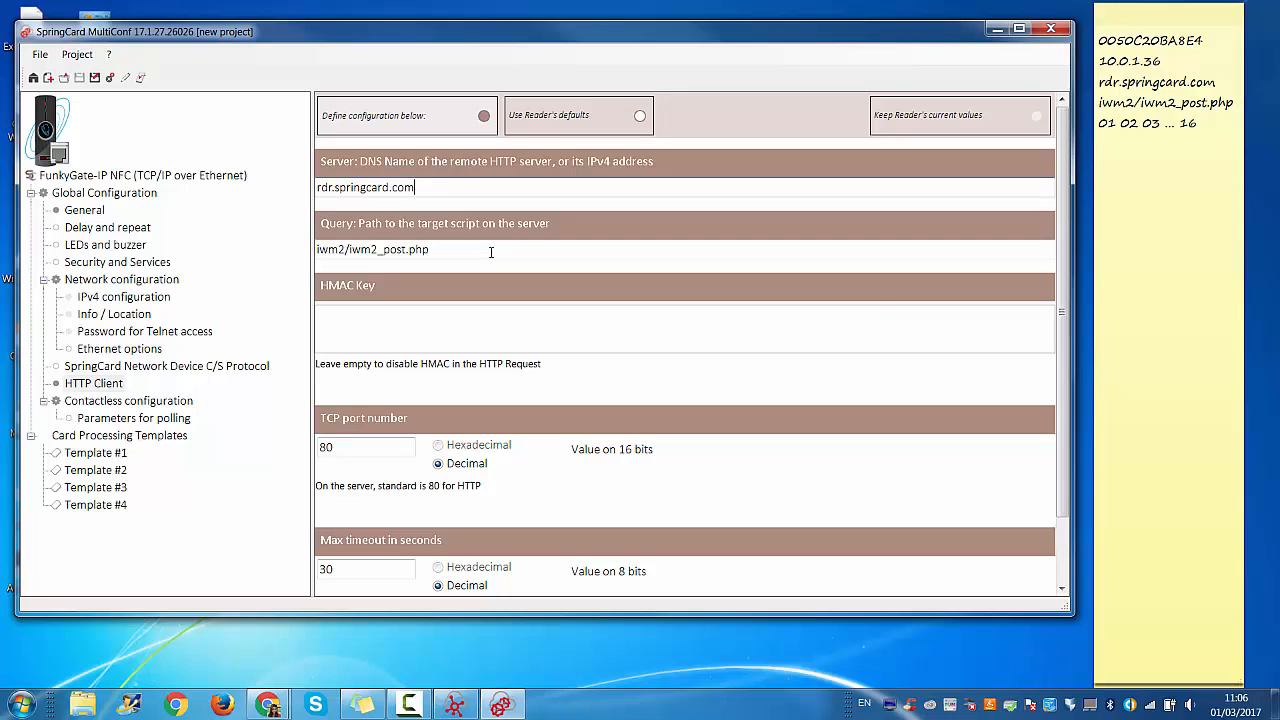
{"action": "left_click", "coordinate": [400, 311]}
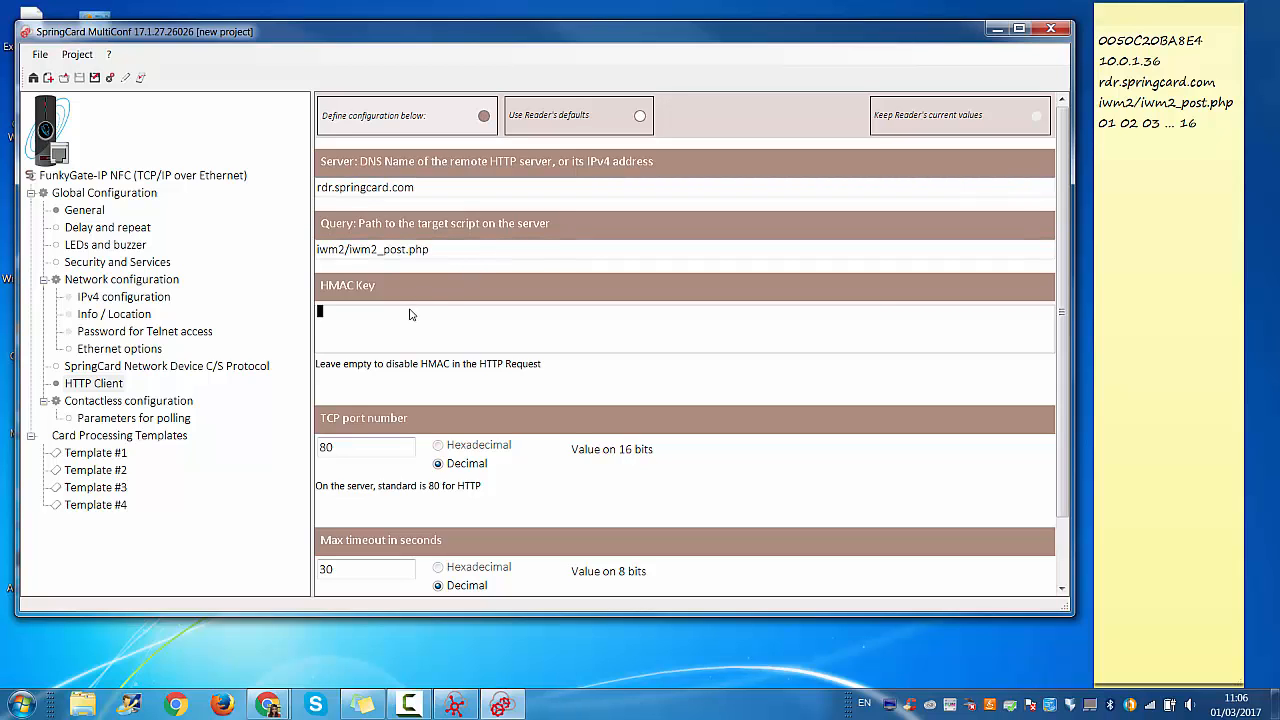
{"action": "mouse_move", "coordinate": [462, 320]}
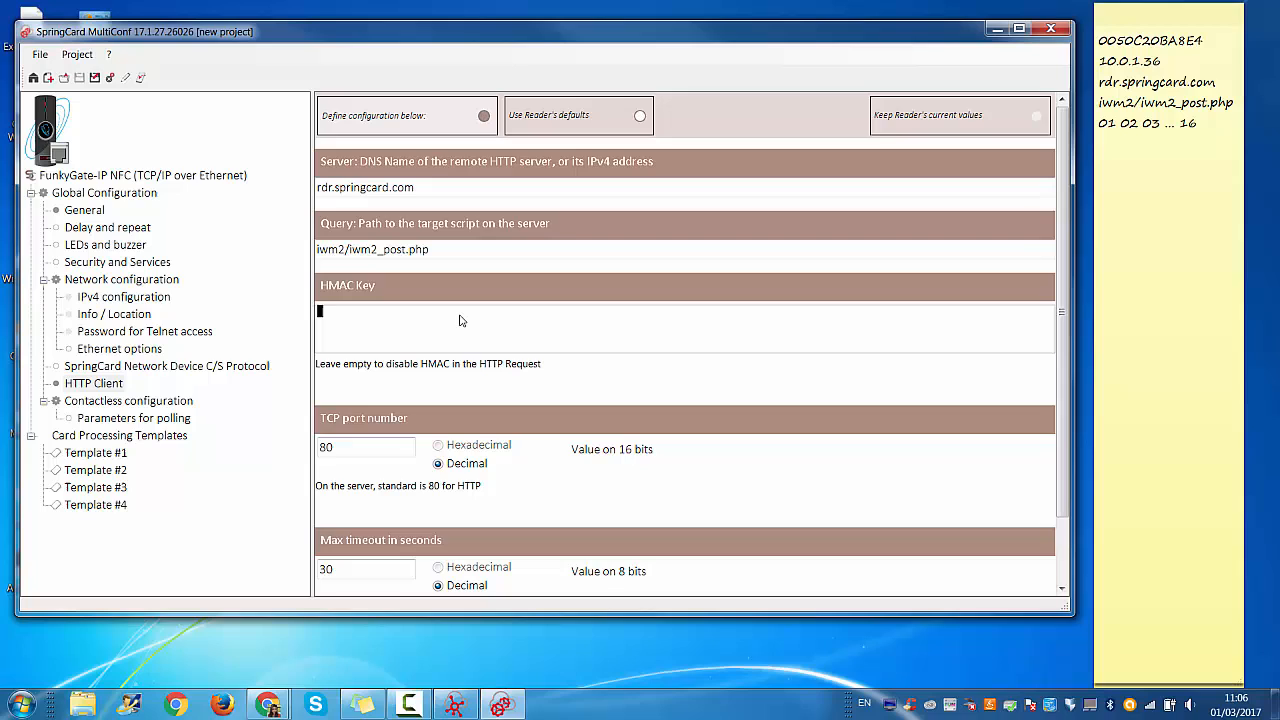
{"action": "type", "text": "01 02 03 04 05 06 07"}
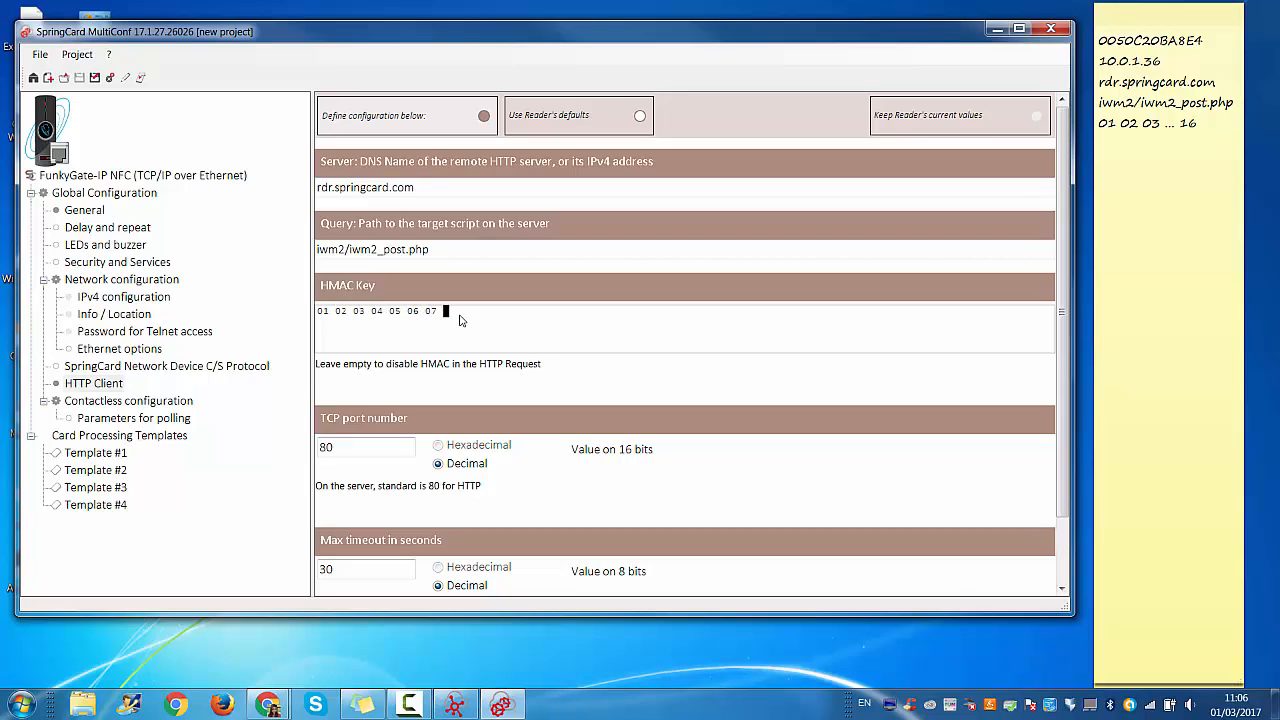
{"action": "type", "text": "08 09 10"}
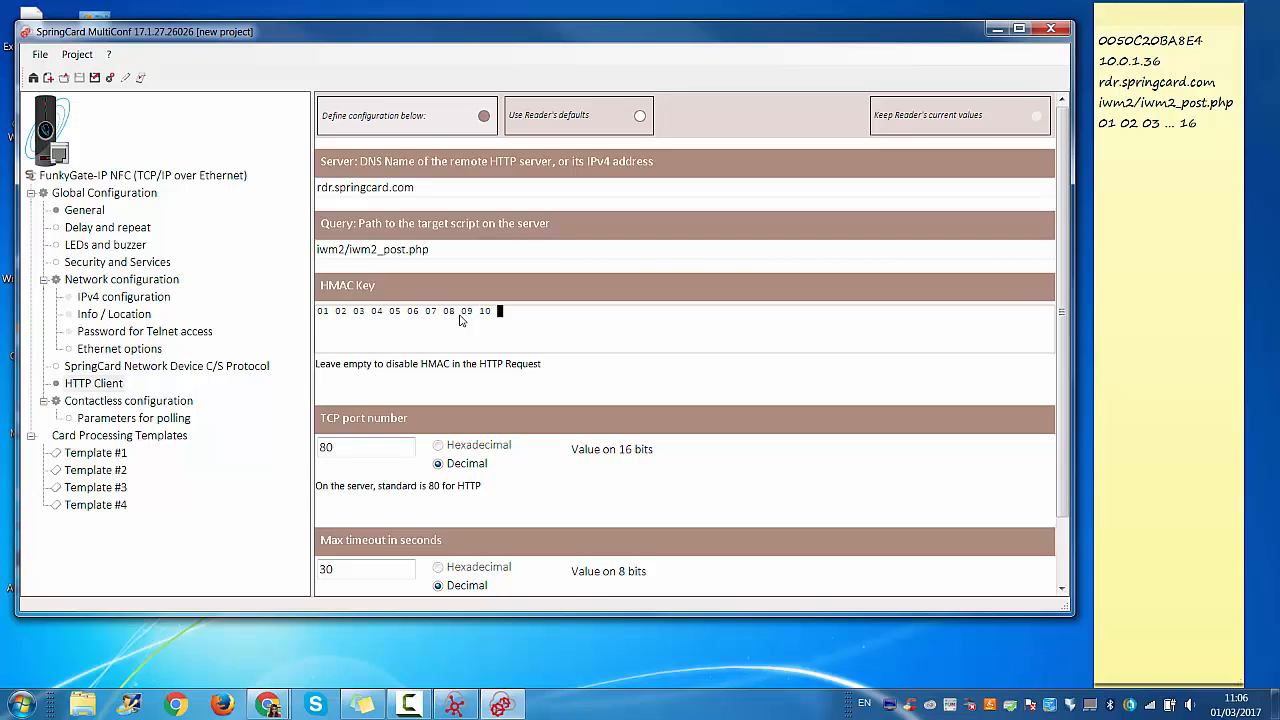
{"action": "type", "text": "11 12 13"}
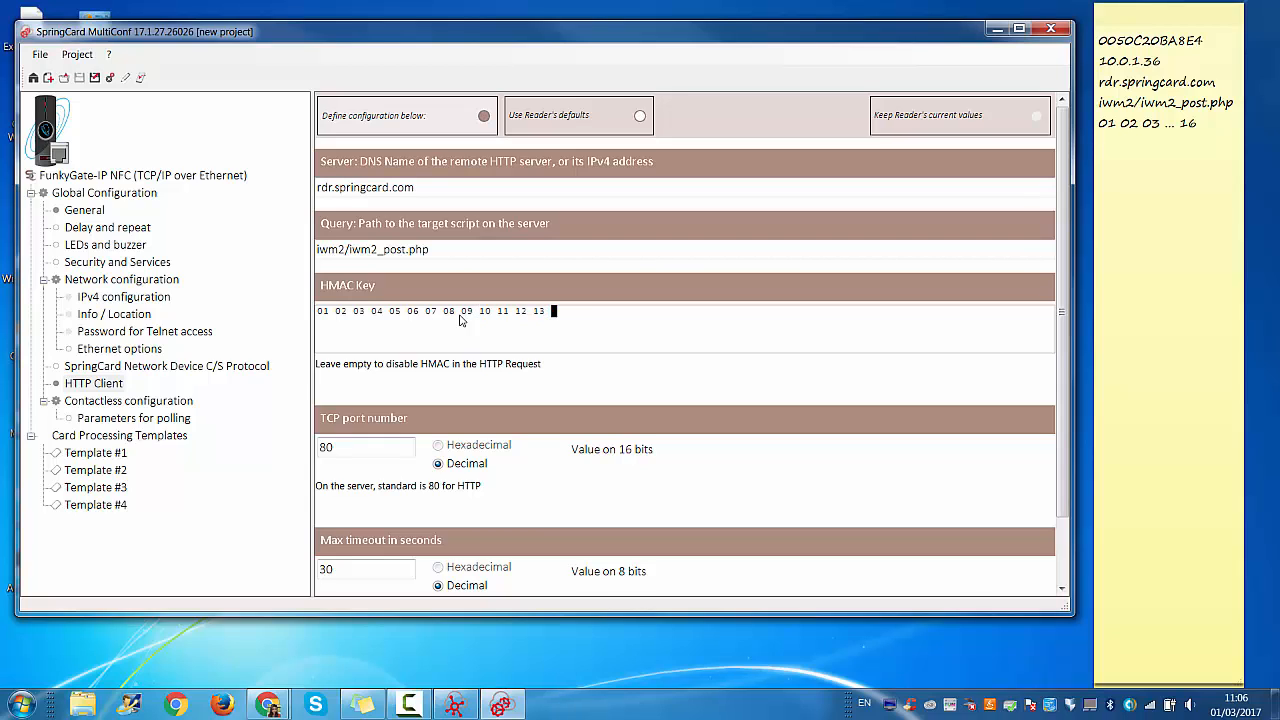
{"action": "type", "text": "14 15 16"}
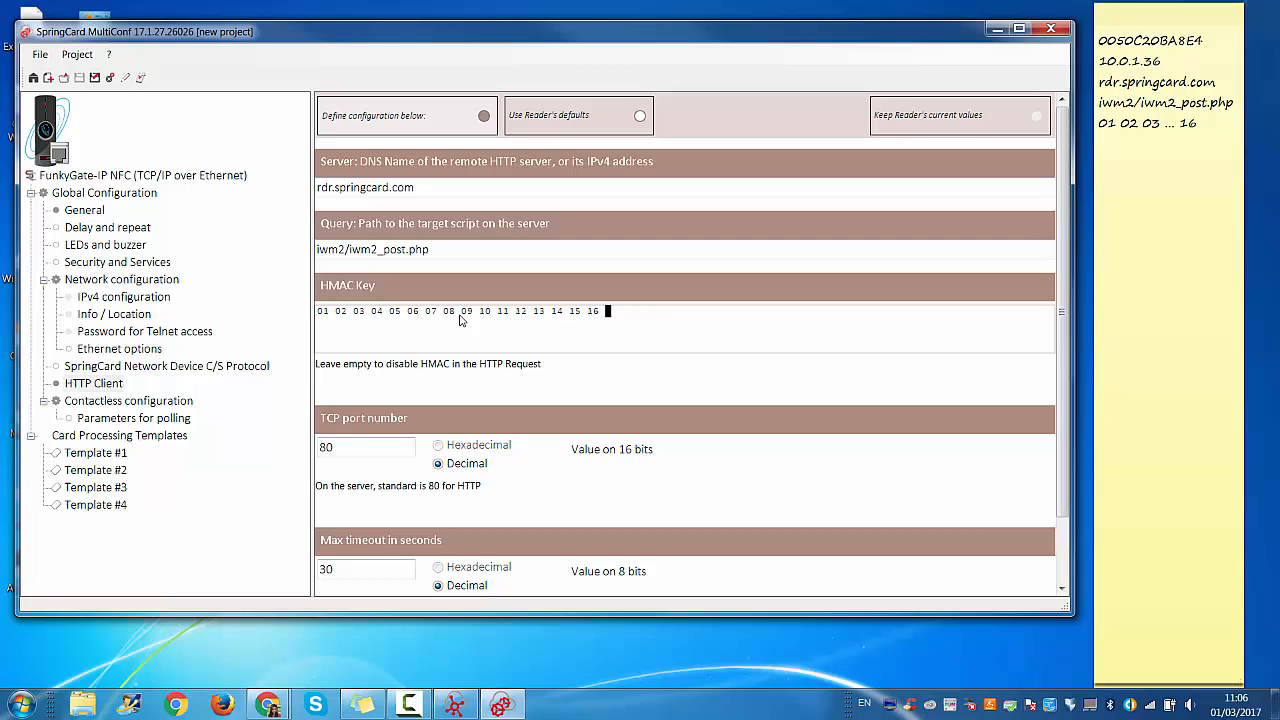
{"action": "mouse_move", "coordinate": [710, 348]}
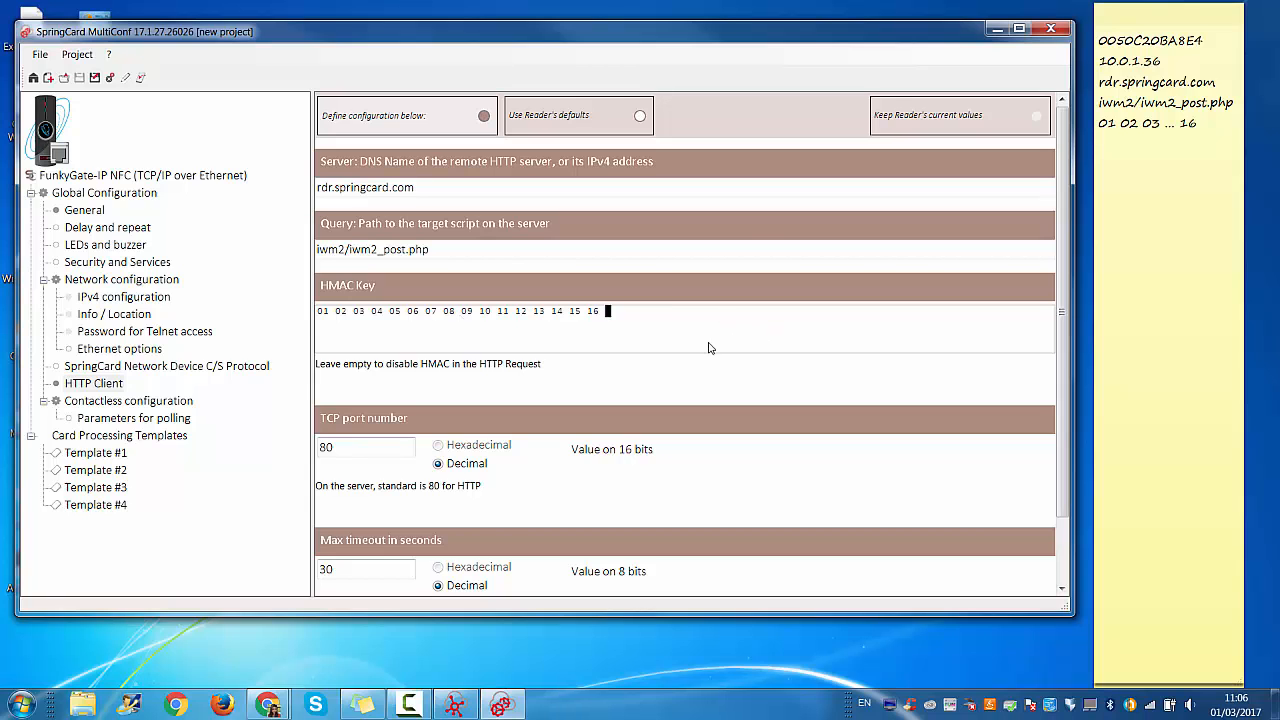
{"action": "scroll", "scroll_direction": "down", "scroll_amount": 3}
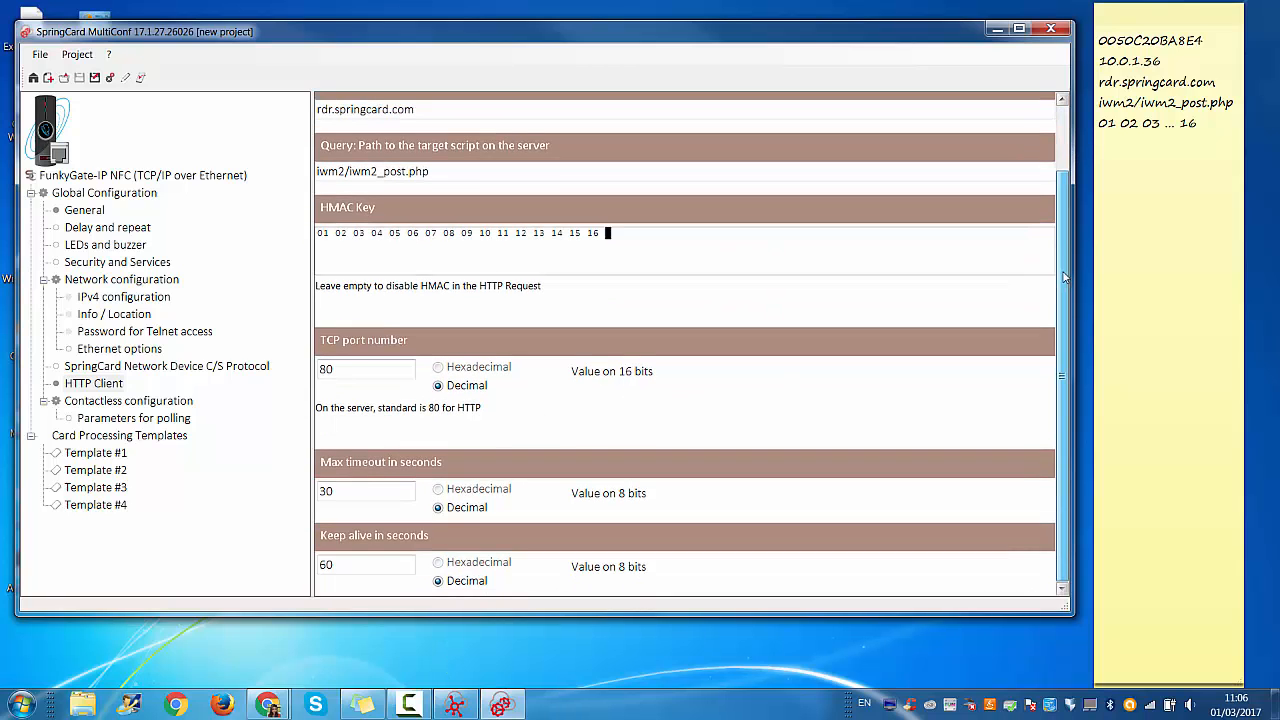
{"action": "scroll", "scroll_direction": "up", "scroll_amount": 3}
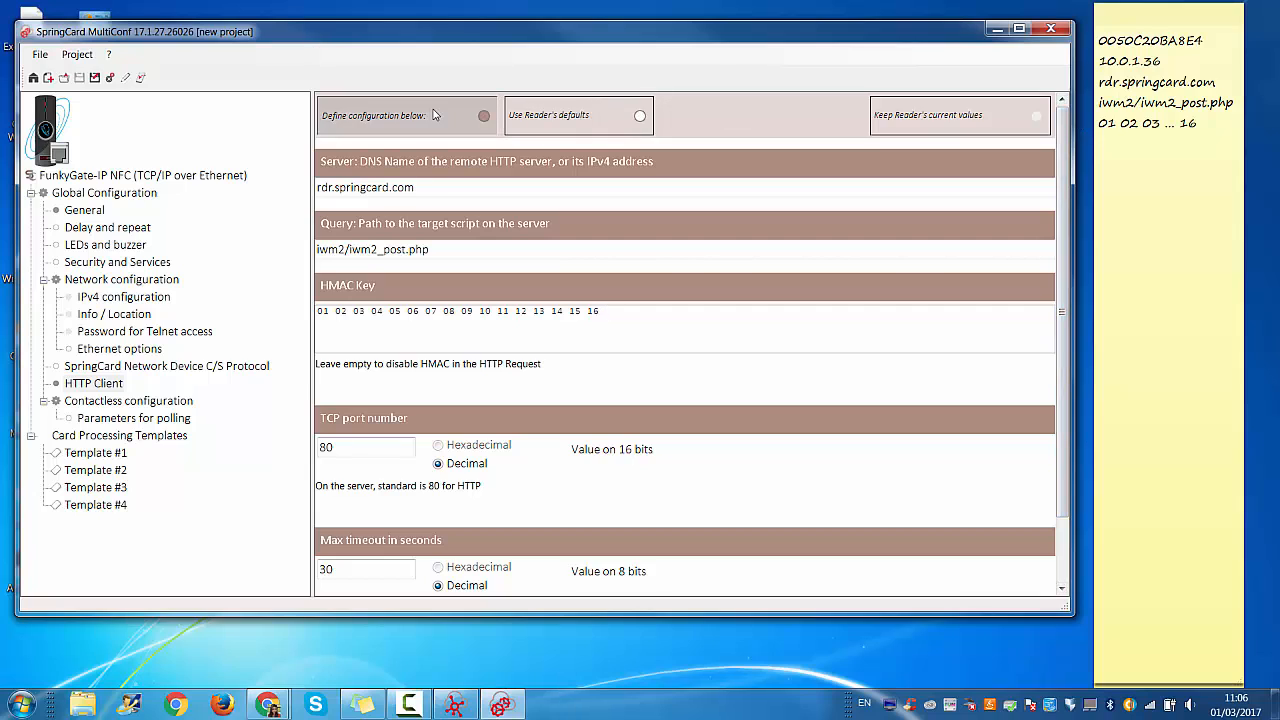
{"action": "left_click", "coordinate": [77, 54]}
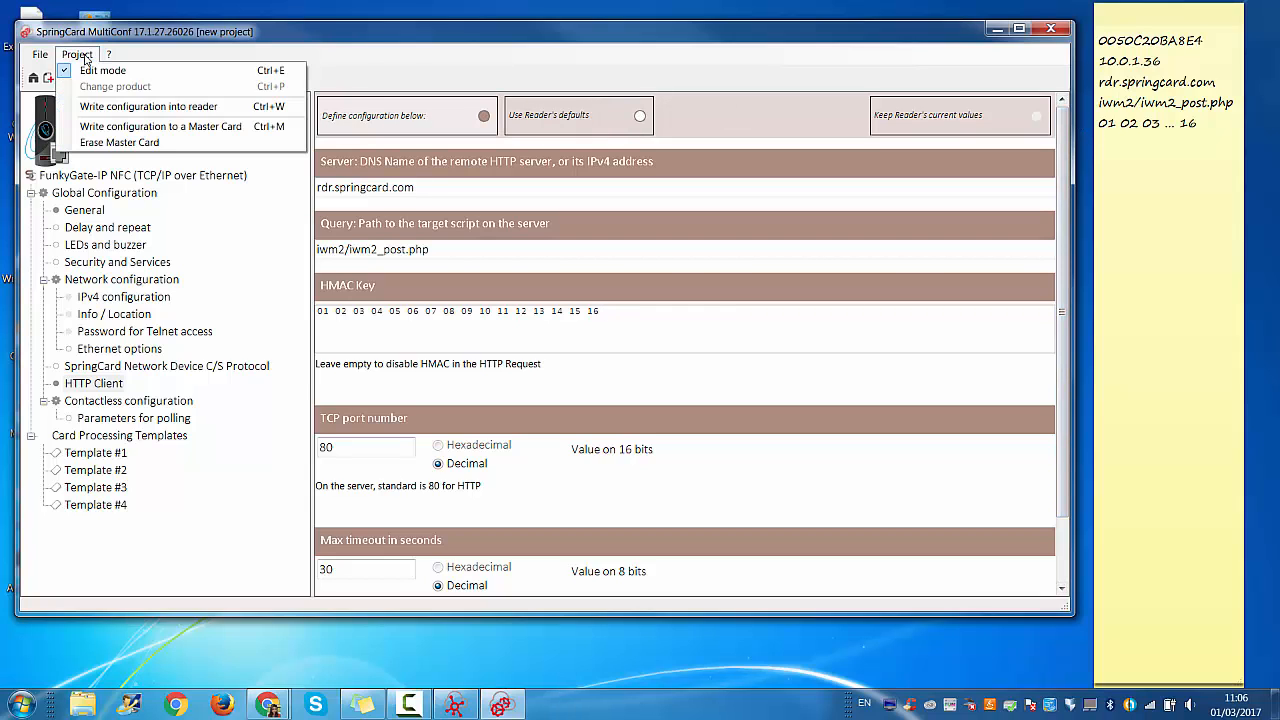
{"action": "mouse_move", "coordinate": [103, 70]}
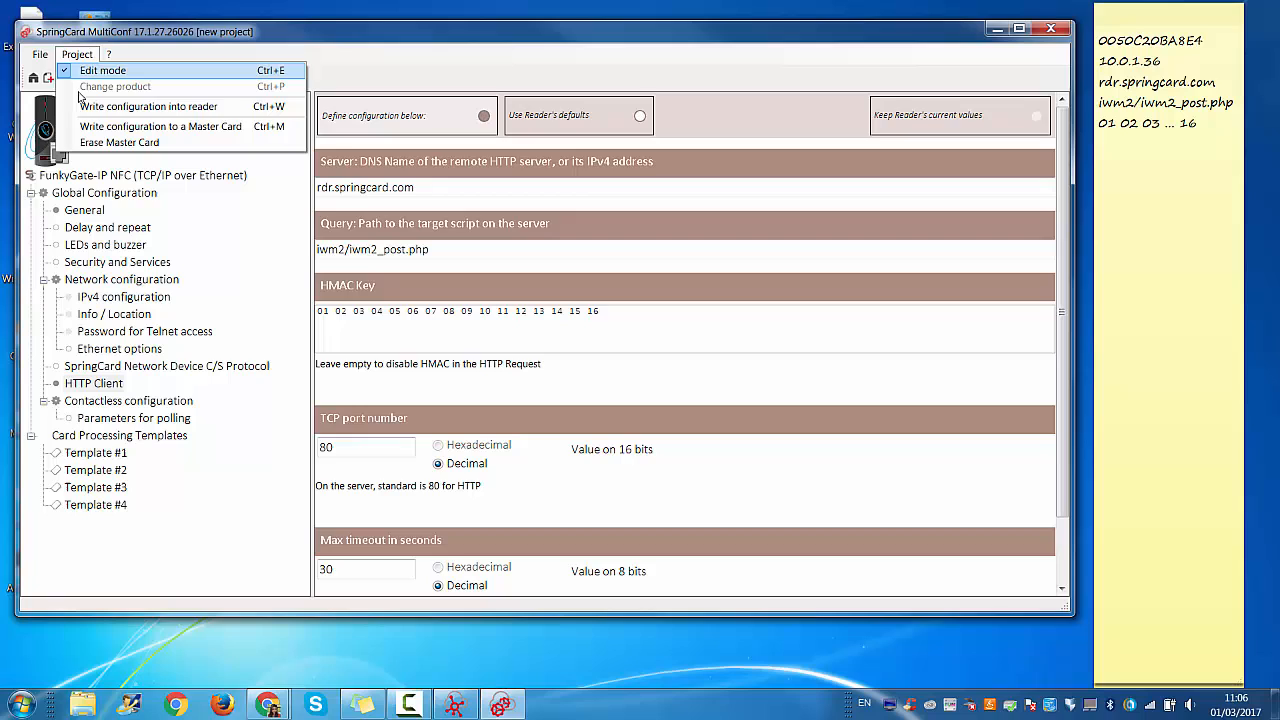
{"action": "left_click", "coordinate": [148, 106]}
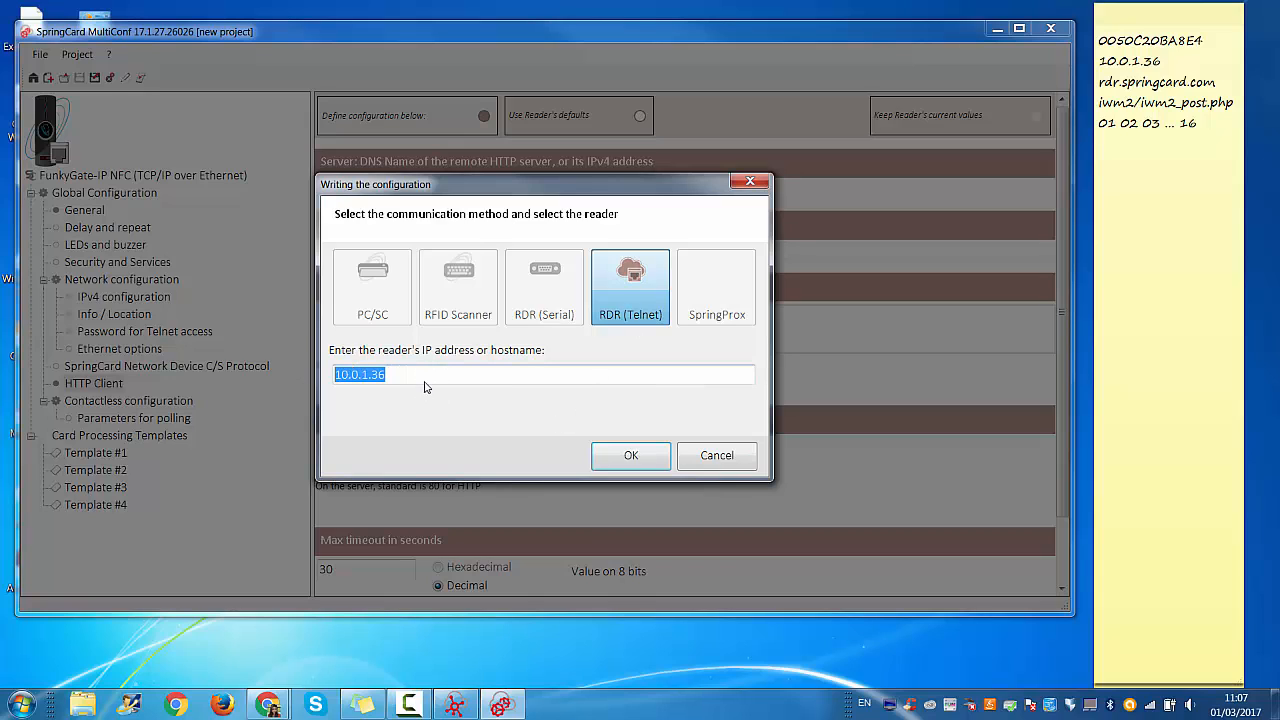
{"action": "mouse_move", "coordinate": [631, 455]}
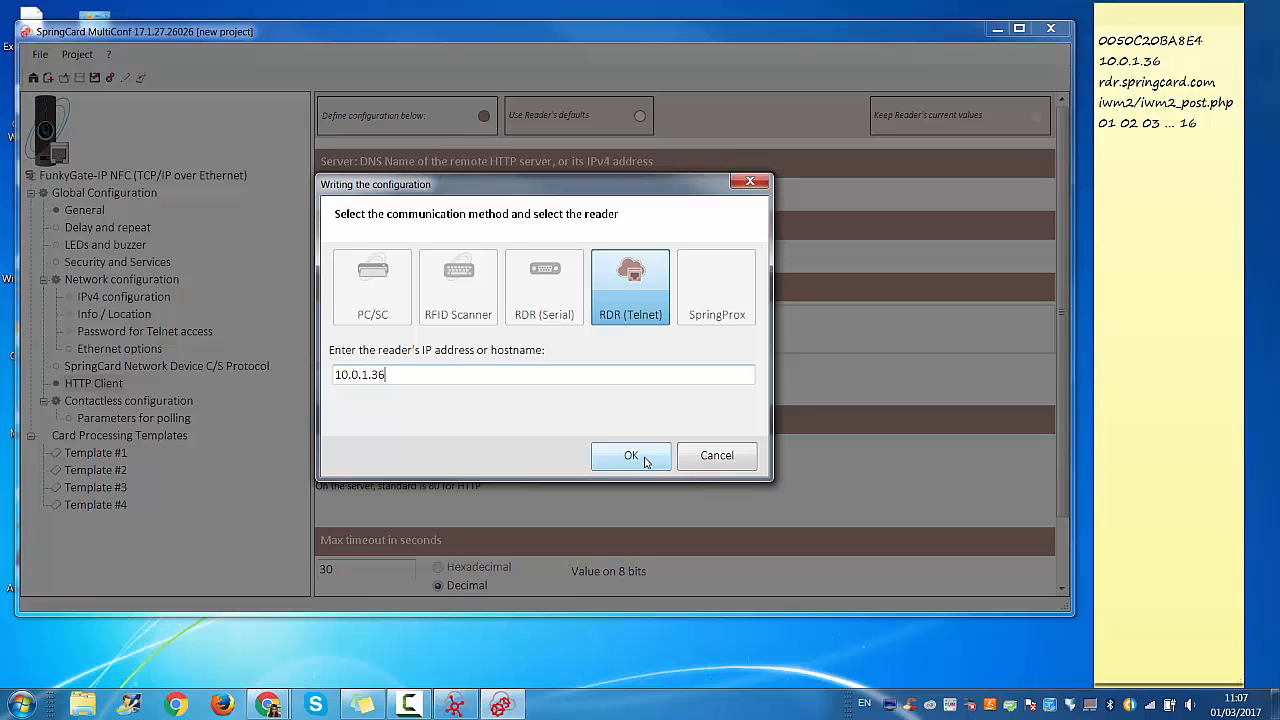
{"action": "left_click", "coordinate": [630, 455]}
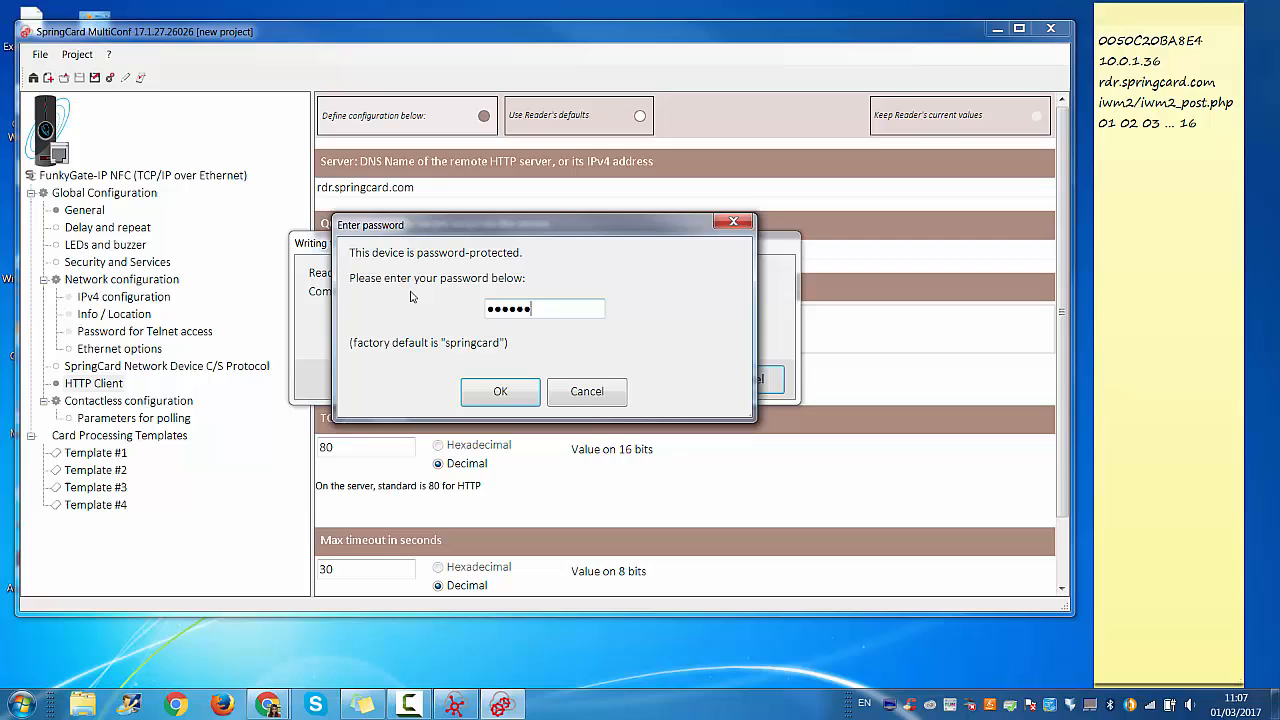
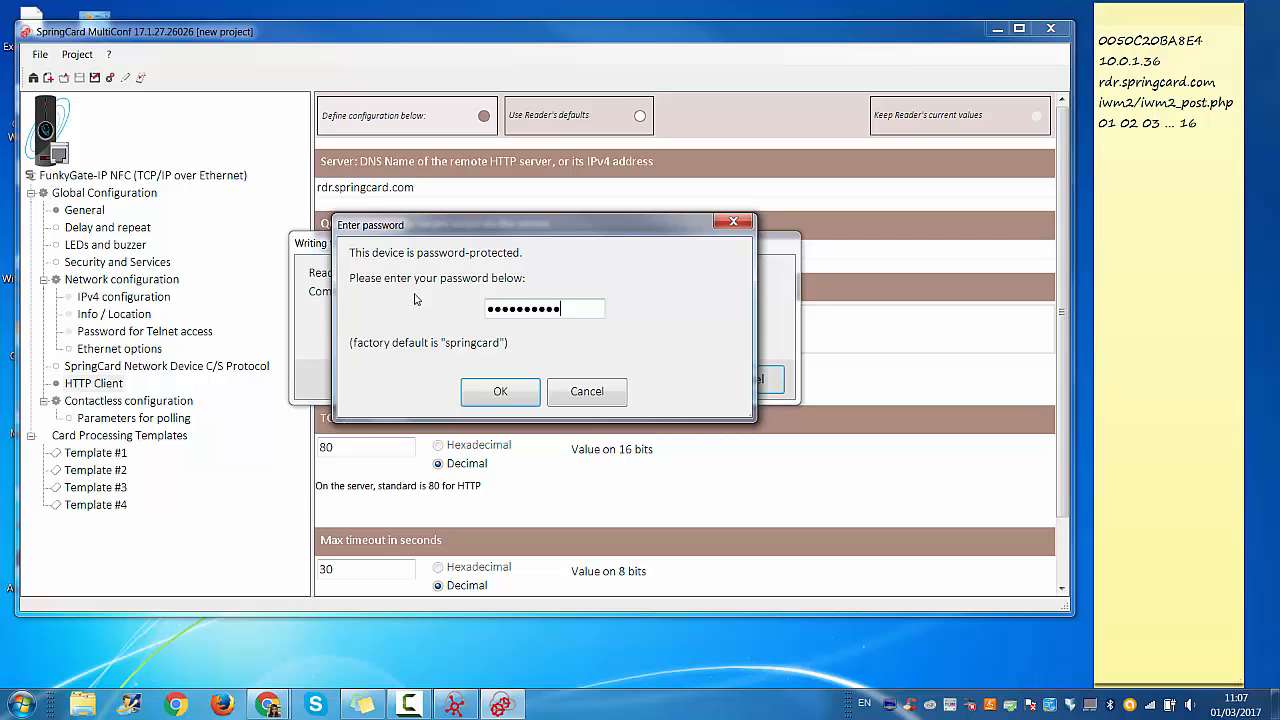
{"action": "mouse_move", "coordinate": [500, 391]}
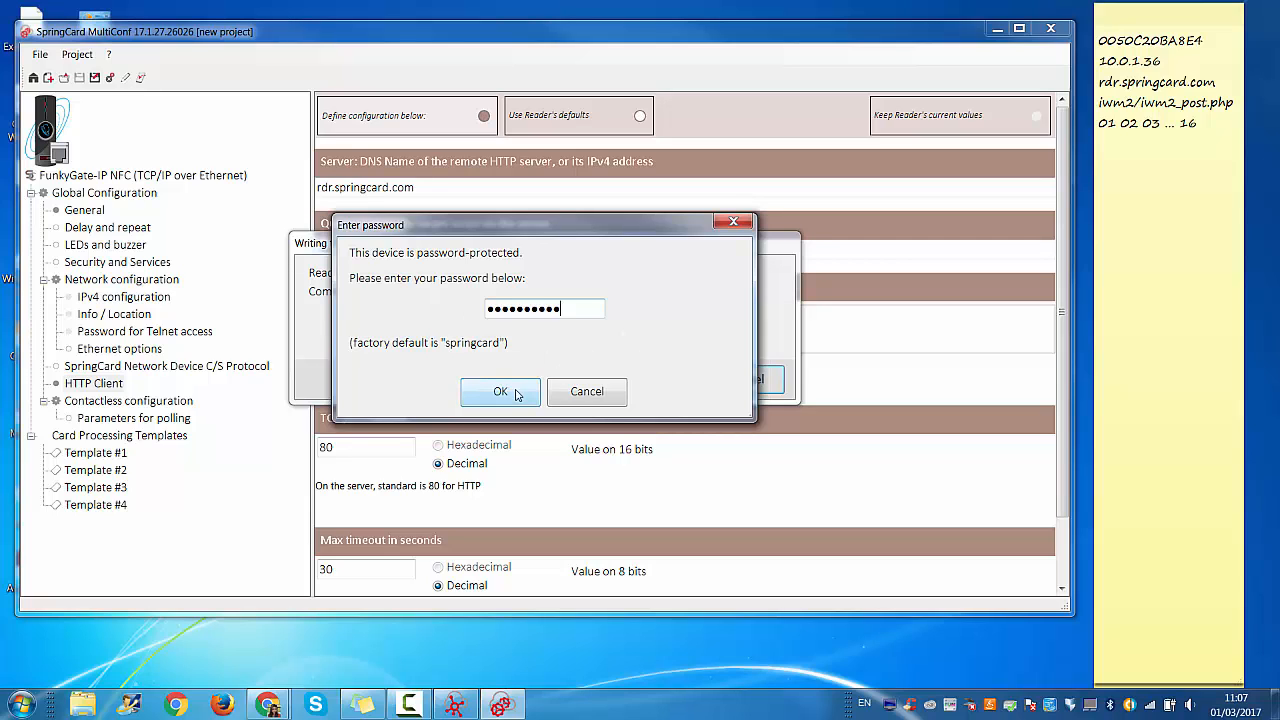
{"action": "left_click", "coordinate": [500, 391]}
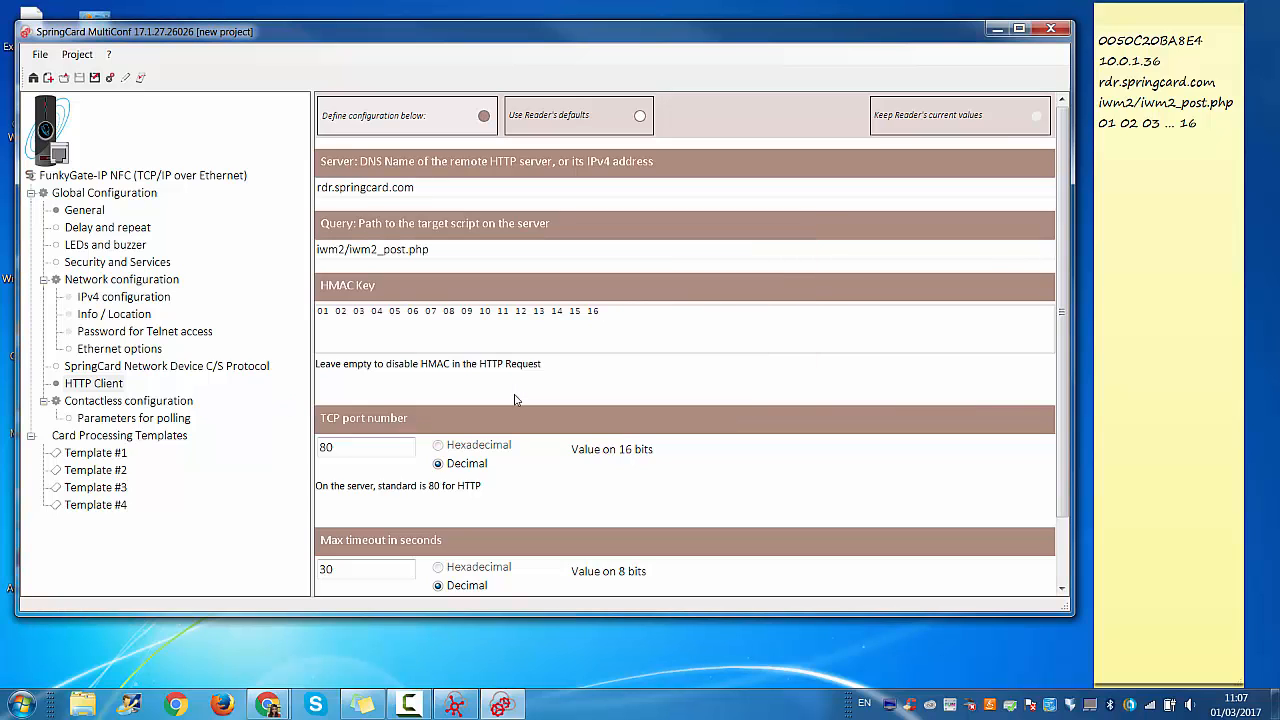
{"action": "mouse_move", "coordinate": [997, 424]}
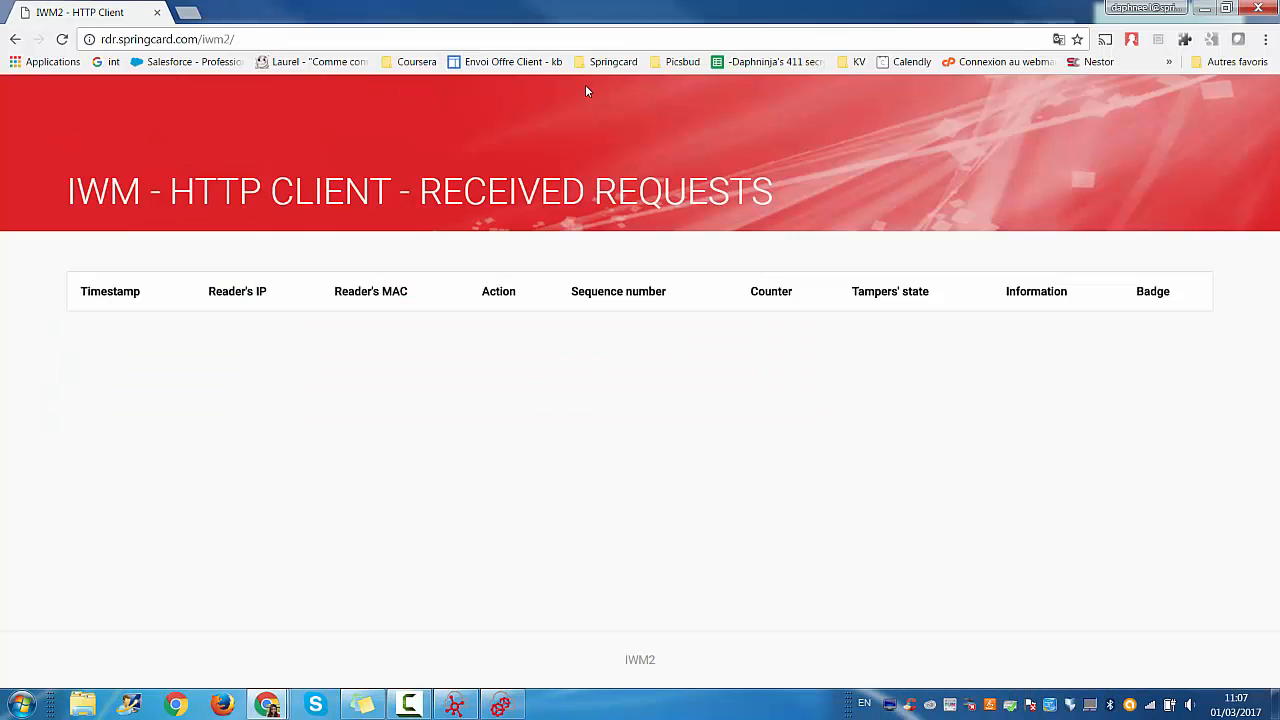
Reload the IWM2 received-requests page on rdr.springcard.com in Chrome
{"action": "left_click", "coordinate": [165, 39]}
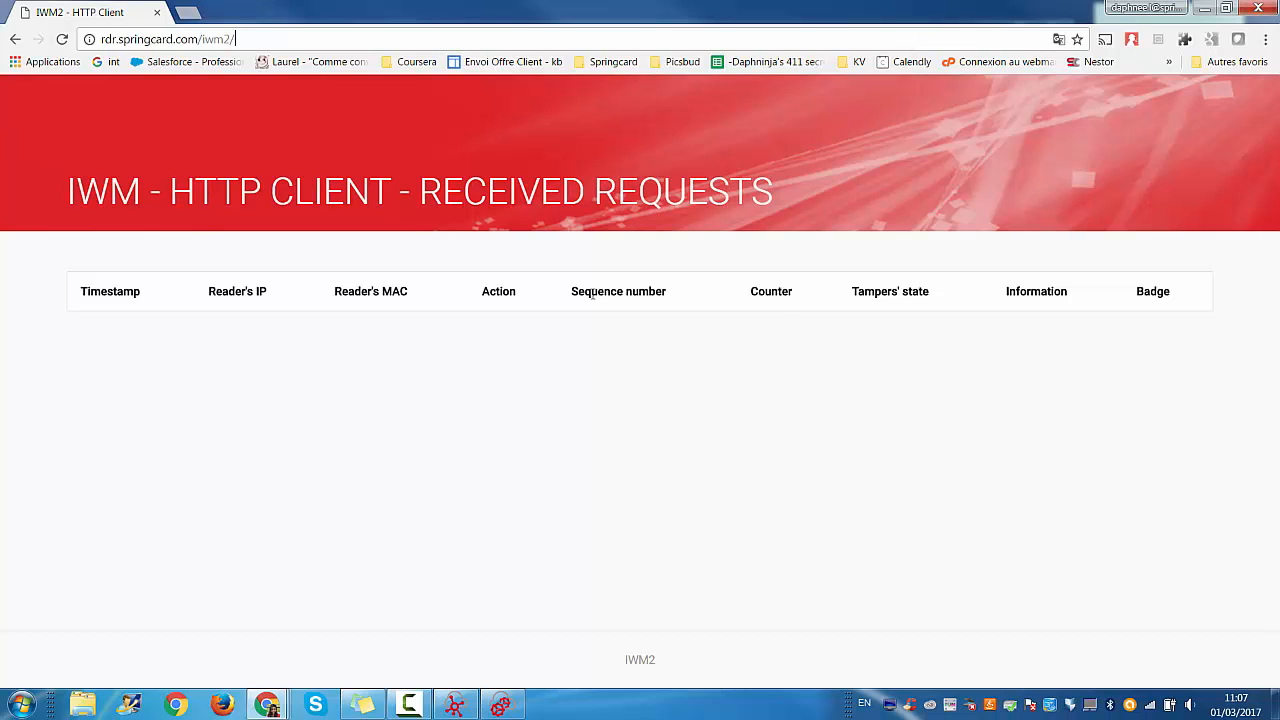
{"action": "mouse_move", "coordinate": [841, 444]}
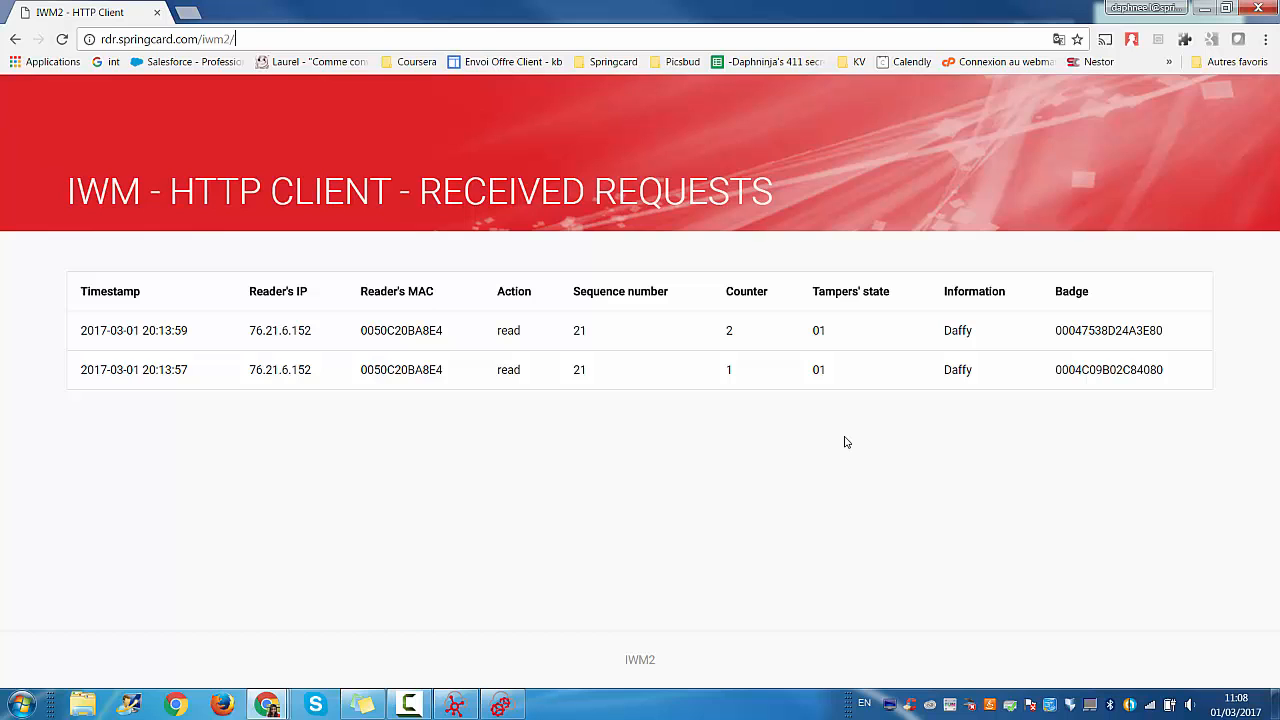
{"action": "mouse_move", "coordinate": [993, 330]}
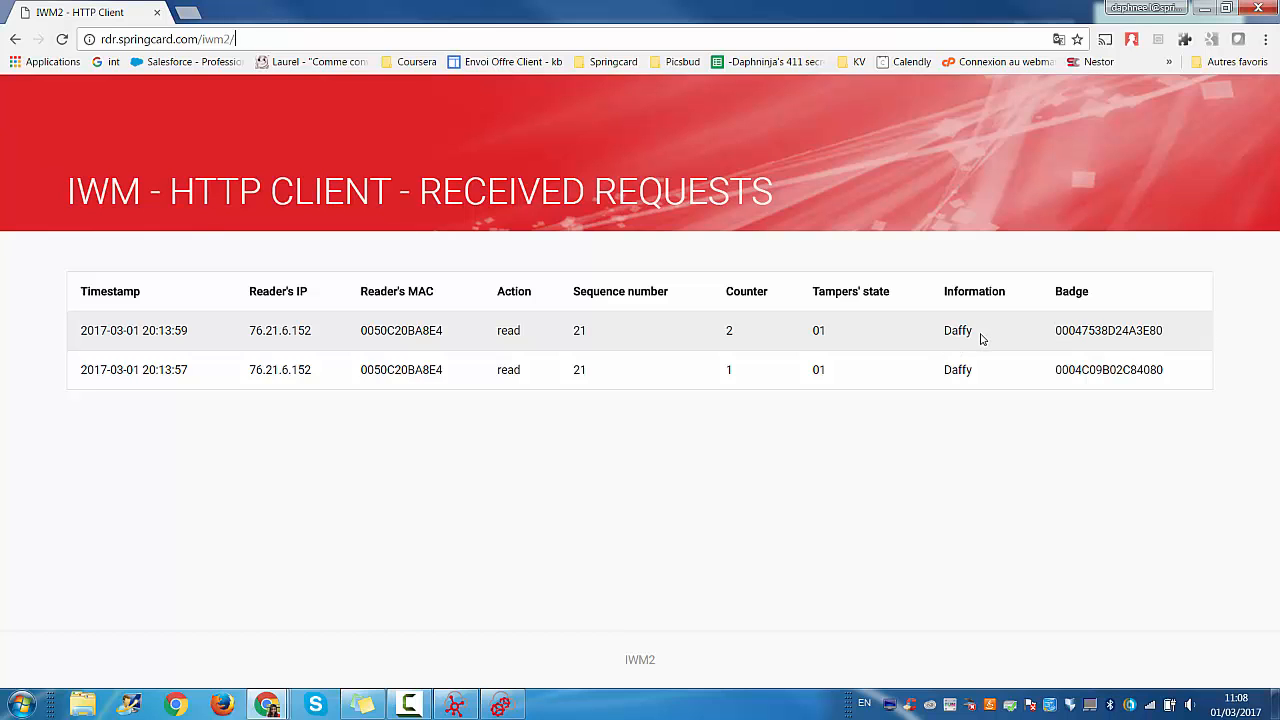
{"action": "mouse_move", "coordinate": [758, 160]}
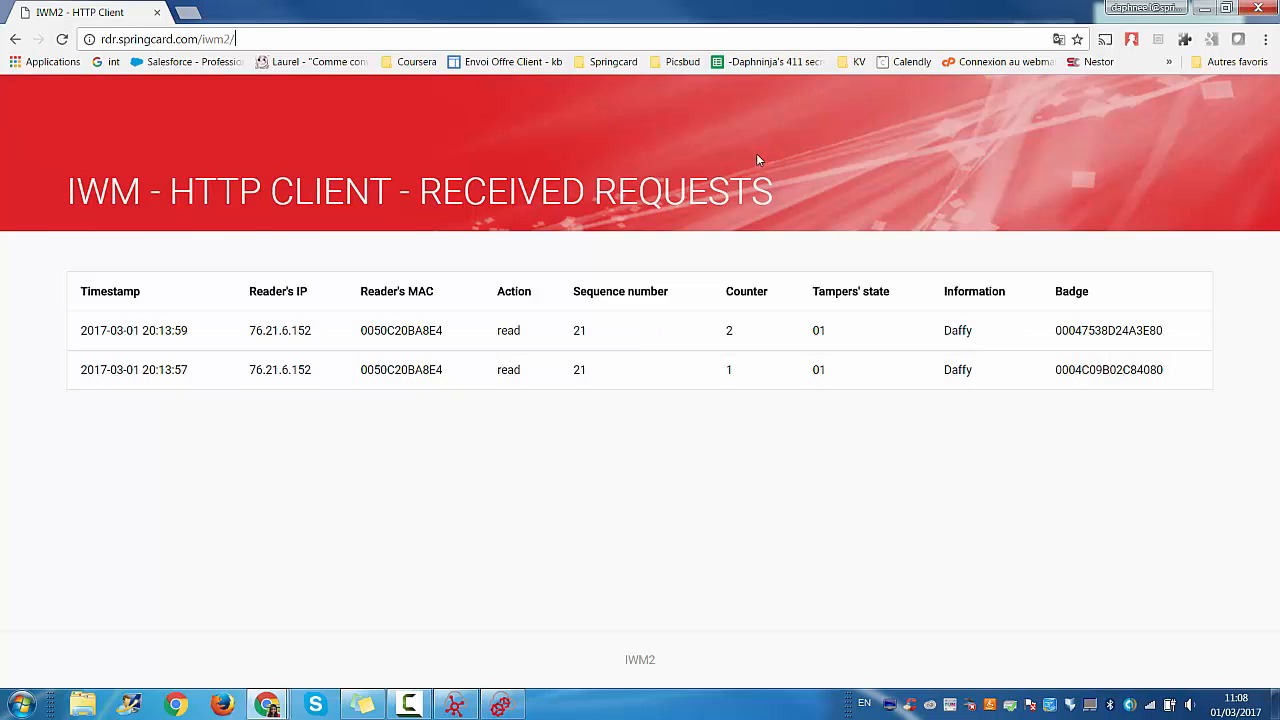
{"action": "mouse_move", "coordinate": [654, 343]}
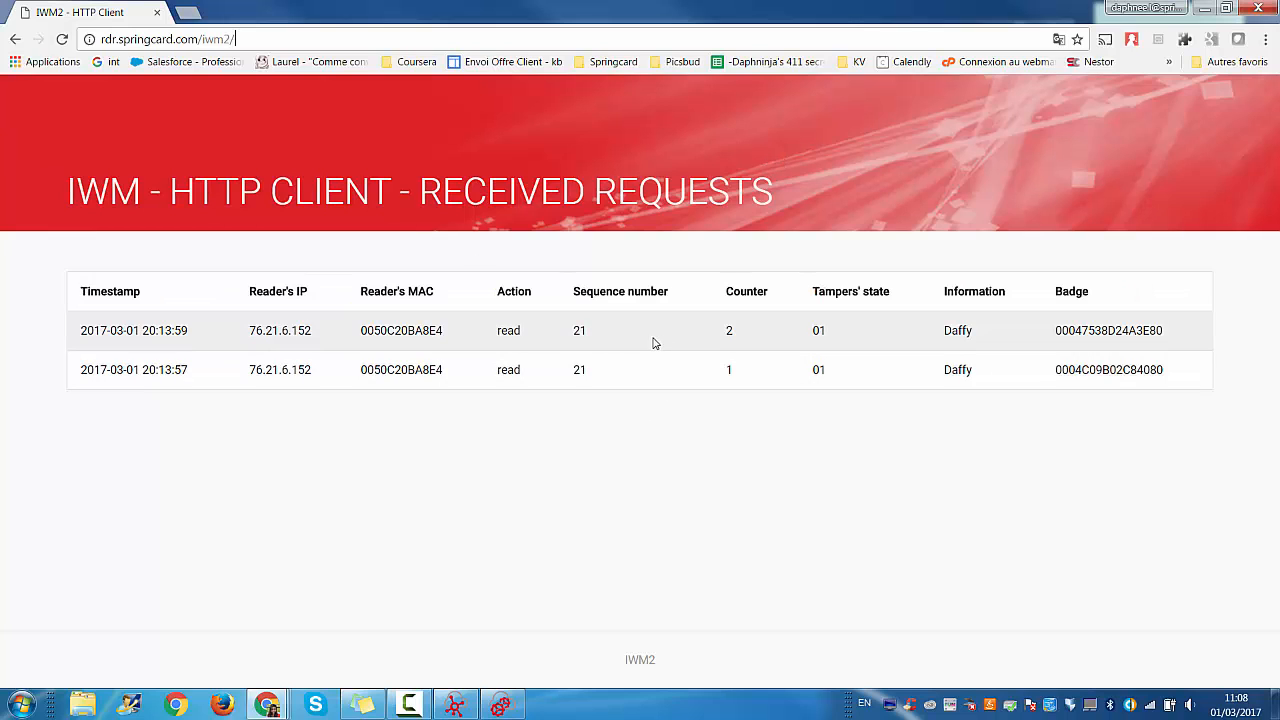
{"action": "mouse_move", "coordinate": [955, 328]}
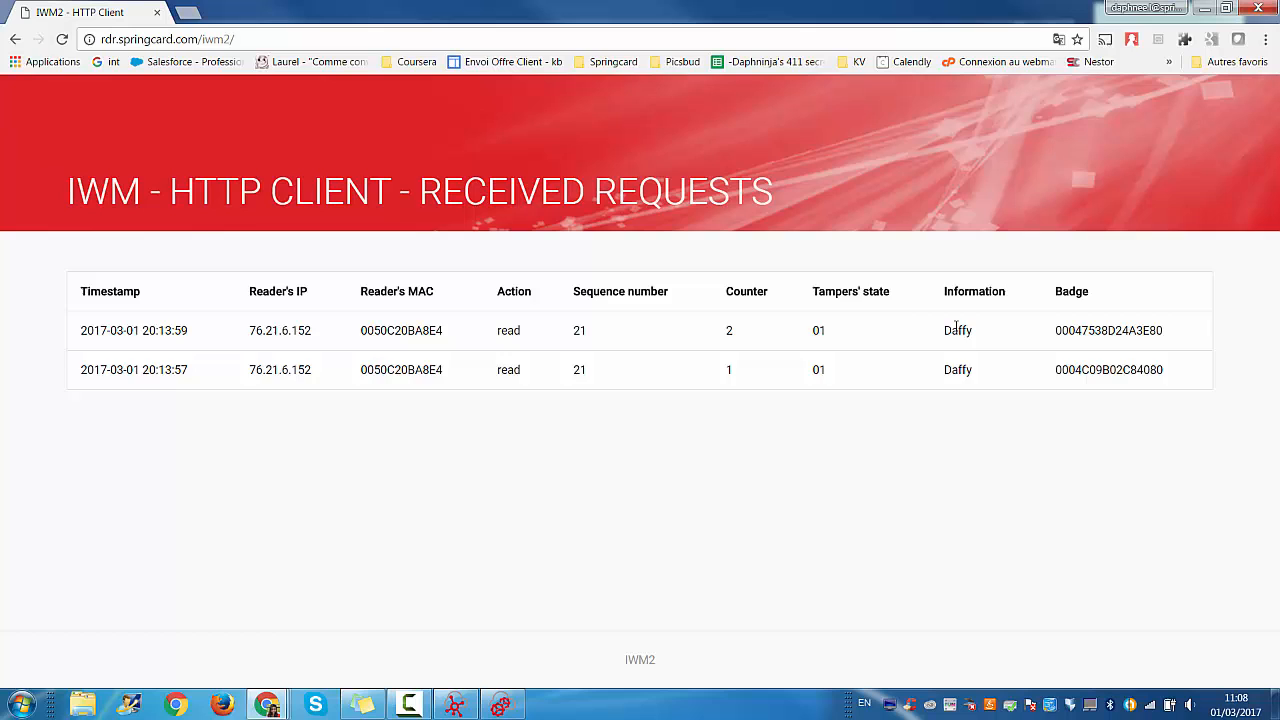
{"action": "mouse_move", "coordinate": [1017, 353]}
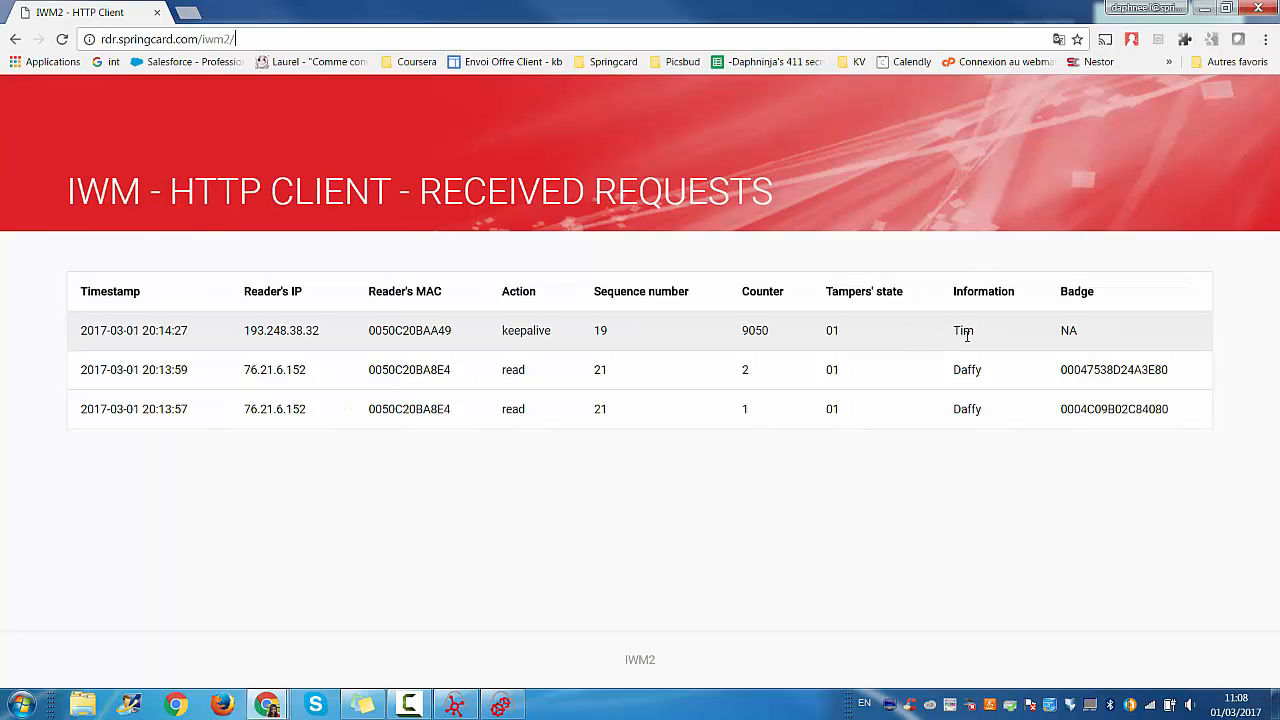
{"action": "mouse_move", "coordinate": [995, 511]}
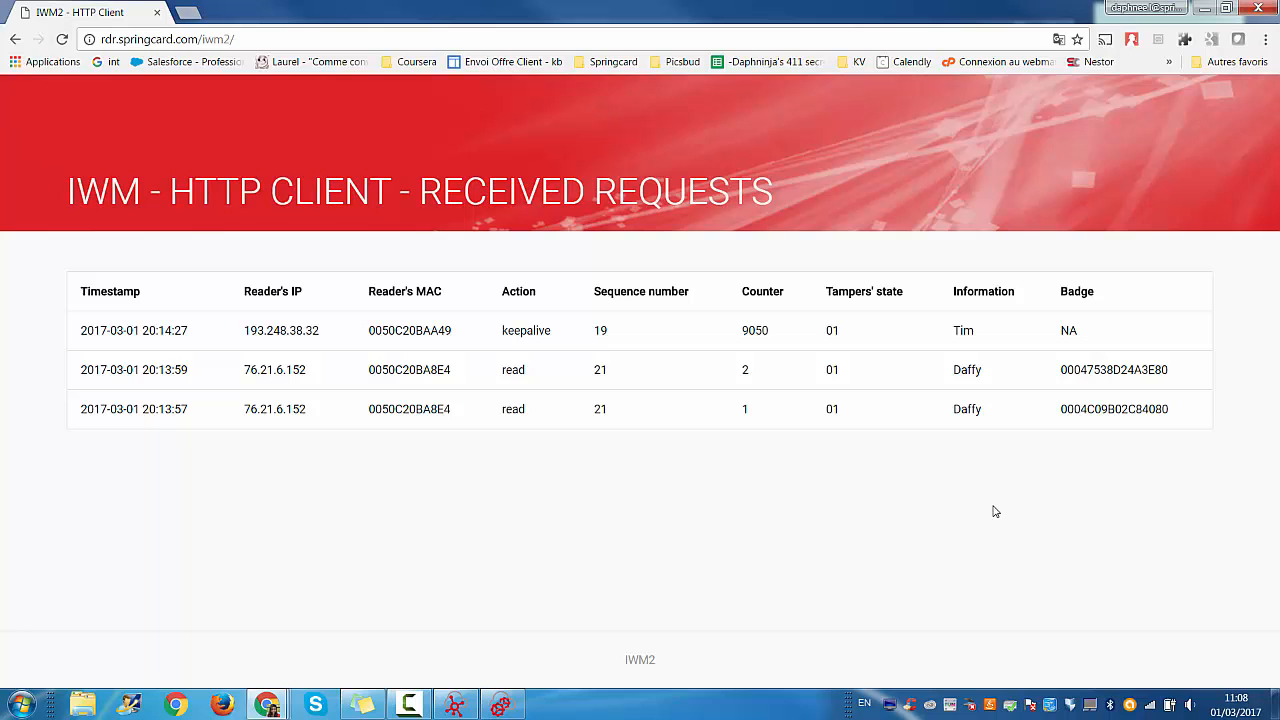